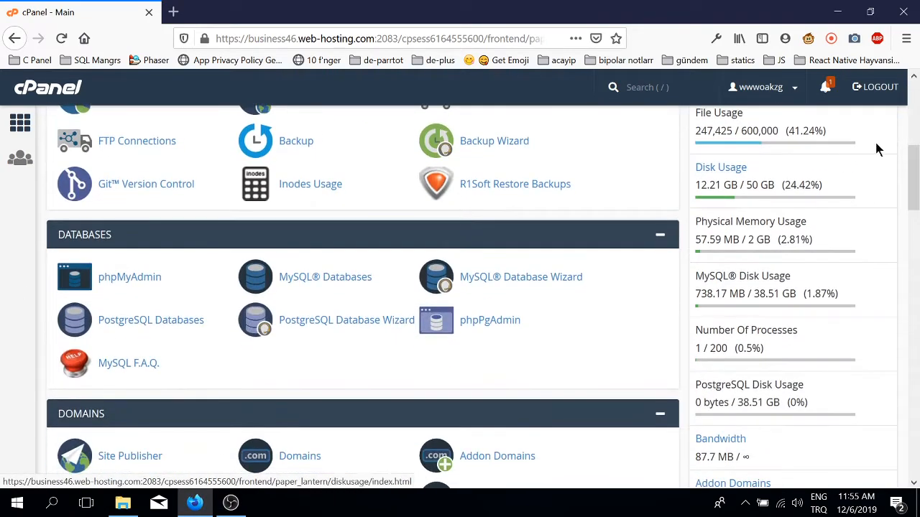
# Begin creating a new application from Setup Python App.
pyautogui.scroll(-3)
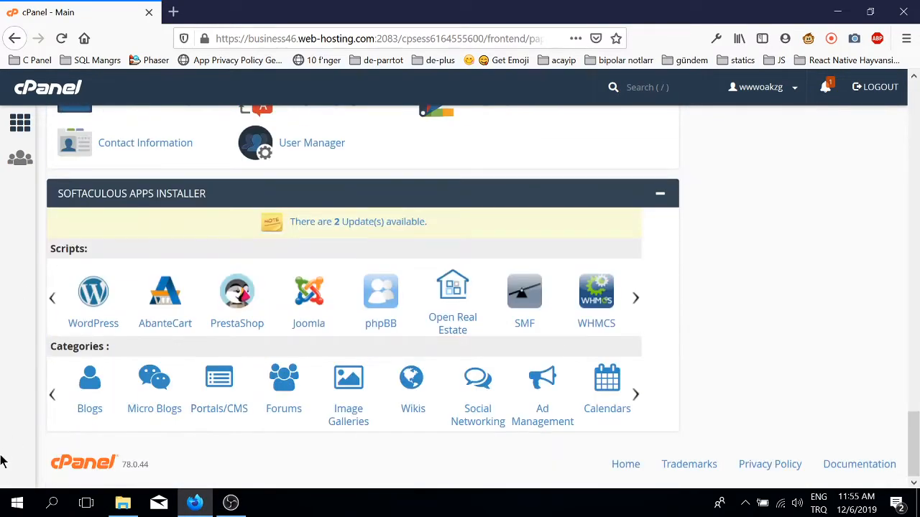
pyautogui.doubleClick(135, 464)
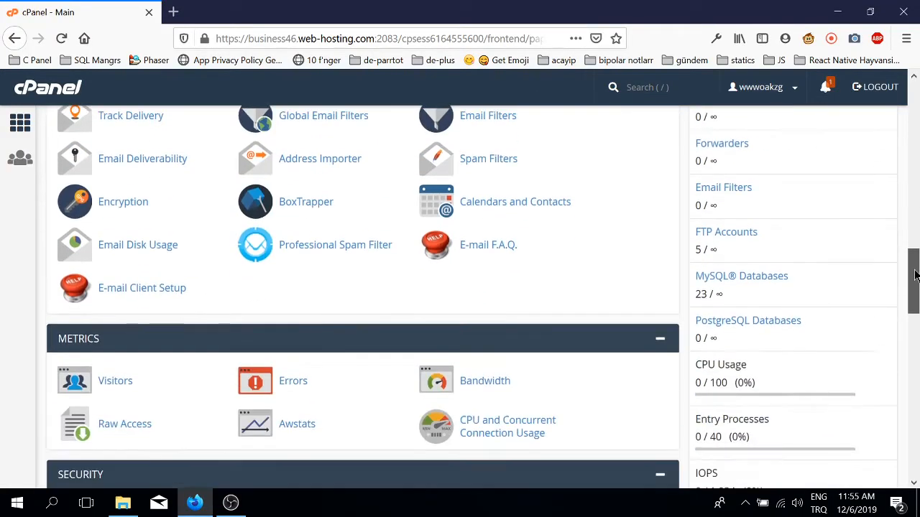
pyautogui.scroll(-3)
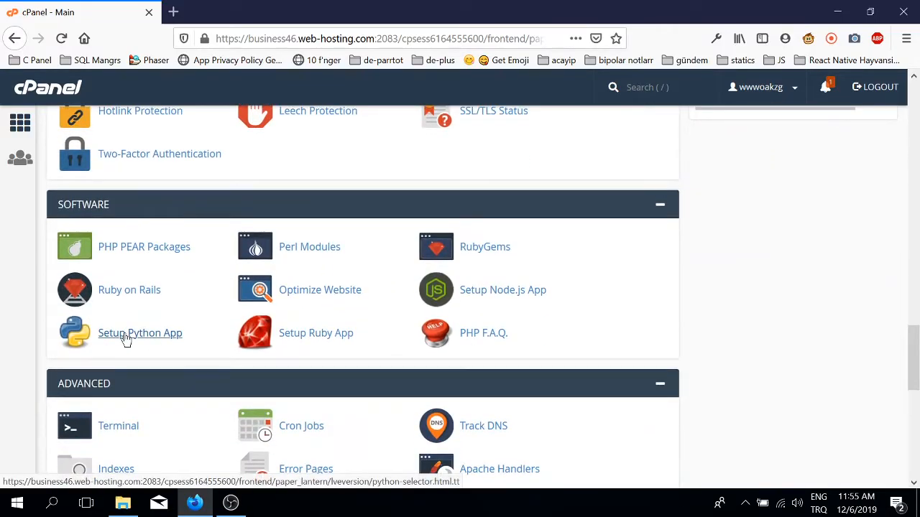
pyautogui.click(141, 334)
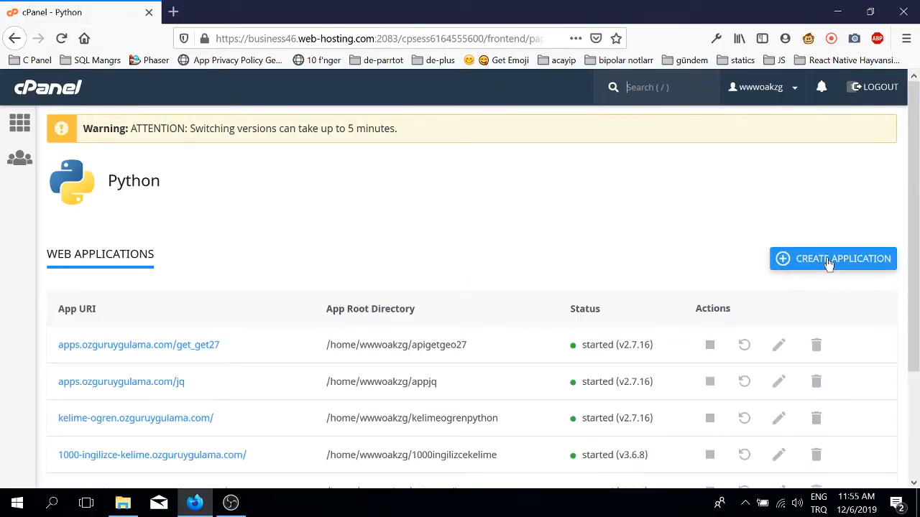
pyautogui.click(834, 258)
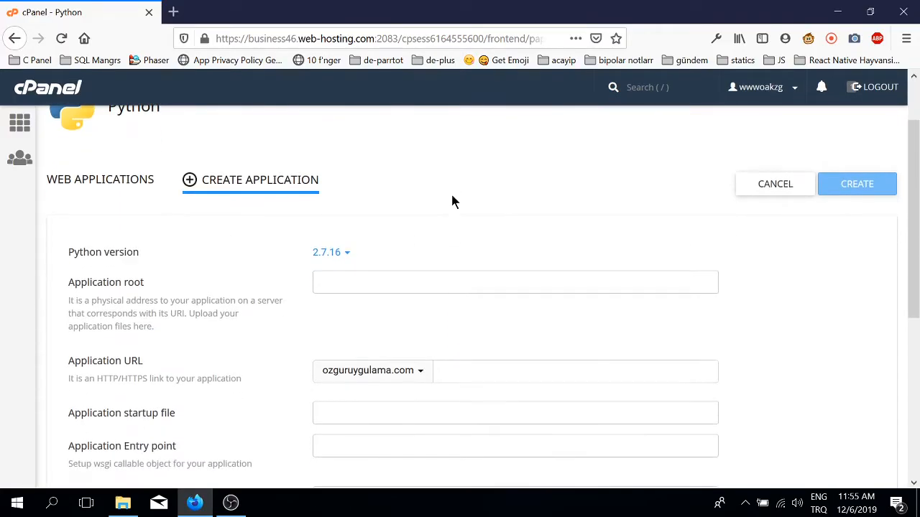
# Set root filas_folder, domain apps.ozguruygulama.com and startup file app.py.
pyautogui.scroll(-3)
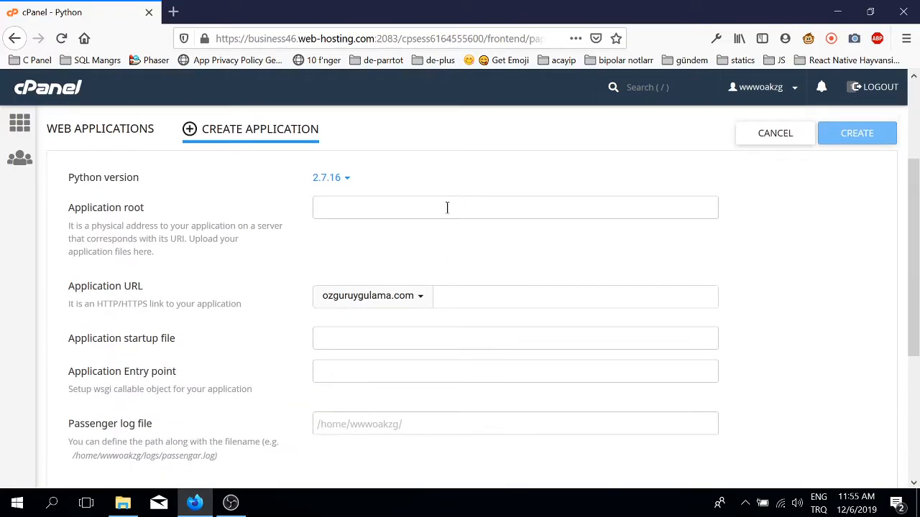
pyautogui.click(514, 207)
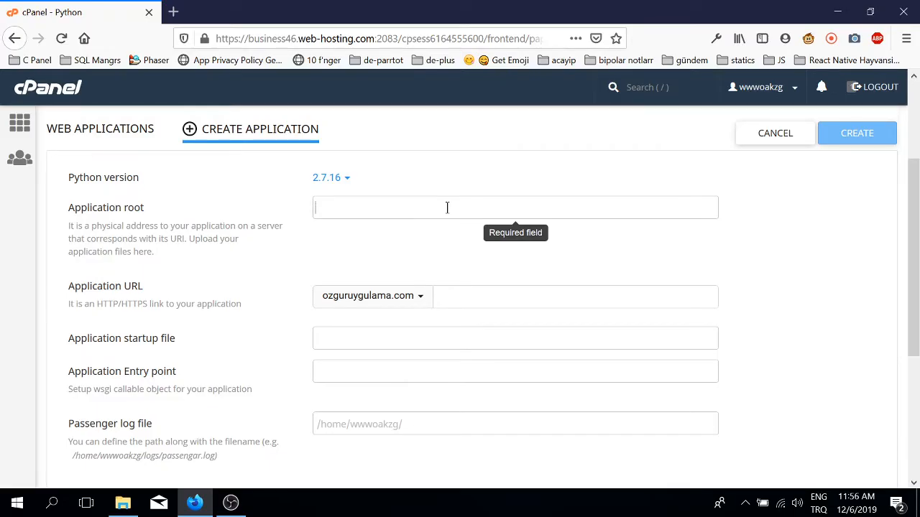
pyautogui.write('filas')
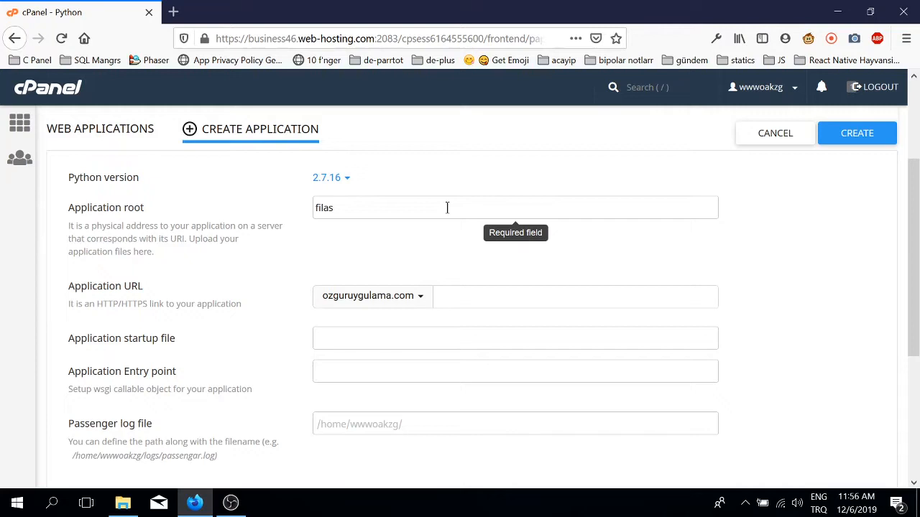
pyautogui.write('_folder')
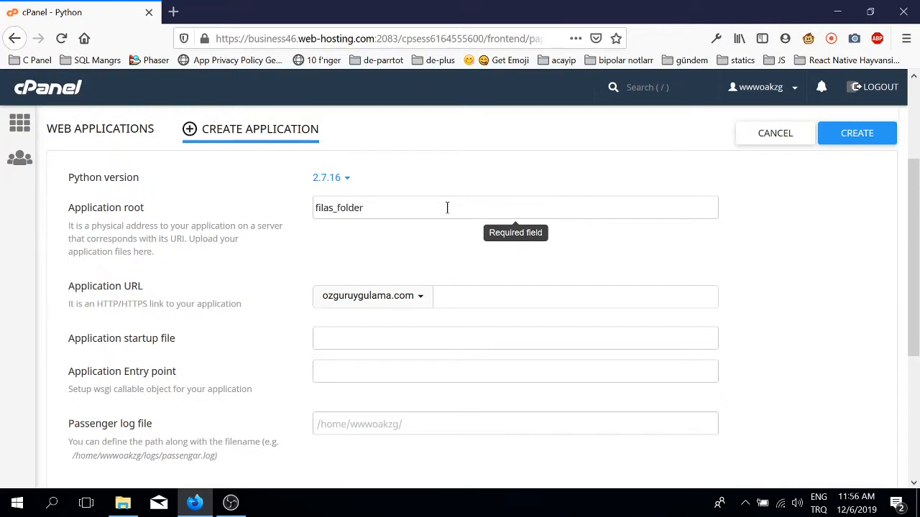
pyautogui.click(370, 296)
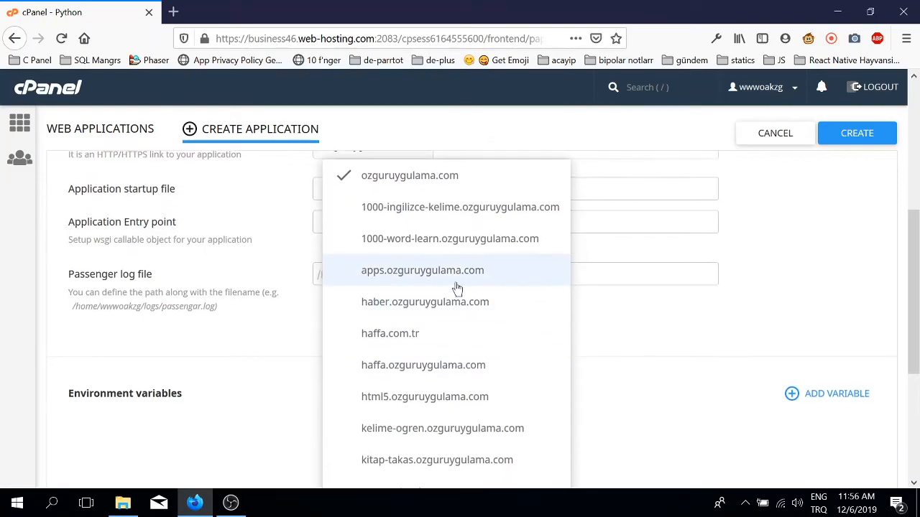
pyautogui.click(422, 270)
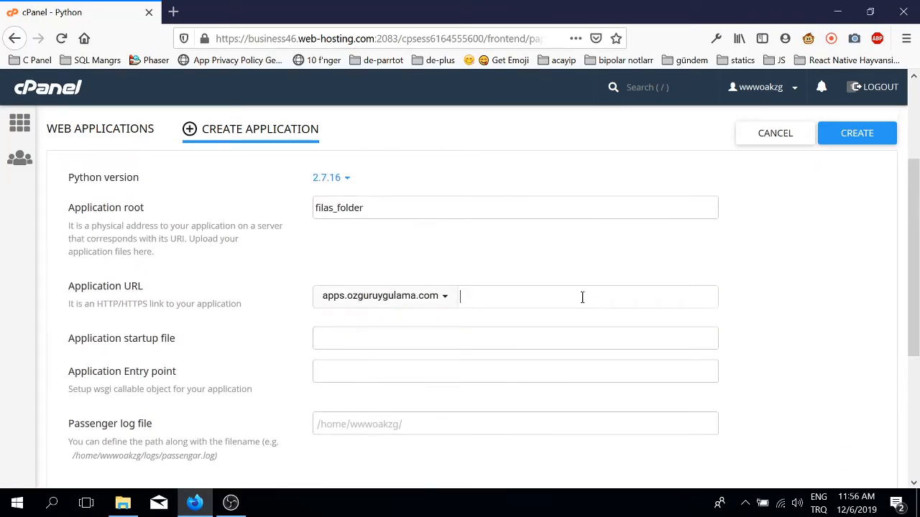
pyautogui.click(514, 338)
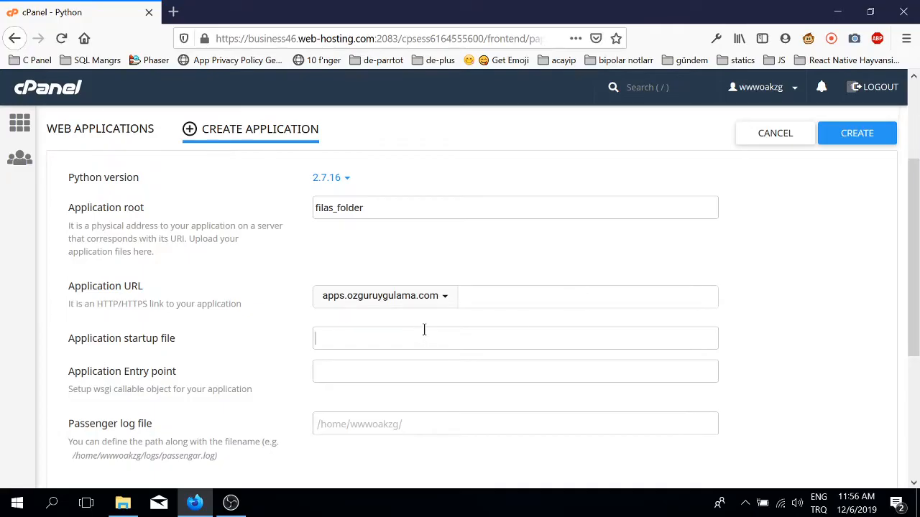
pyautogui.write('app.py')
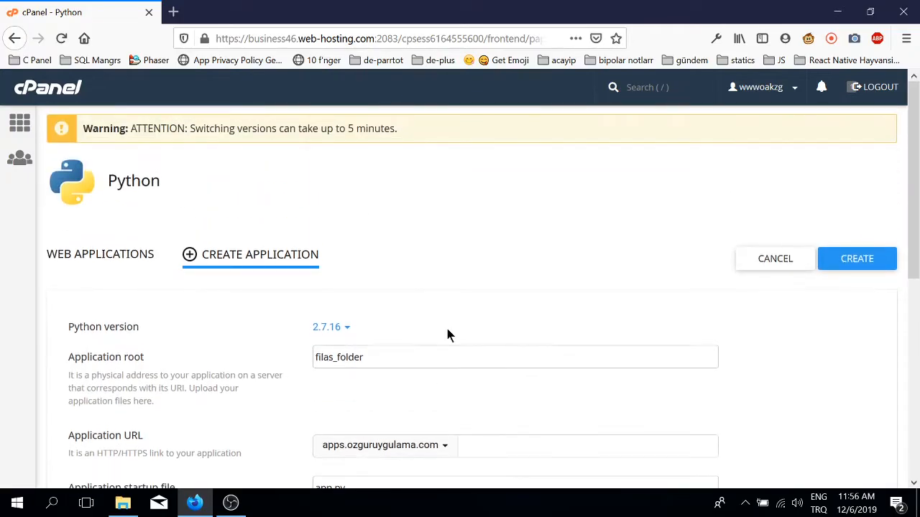
# Choose Python 3.6.8 and create the application, loading its management page.
pyautogui.click(328, 326)
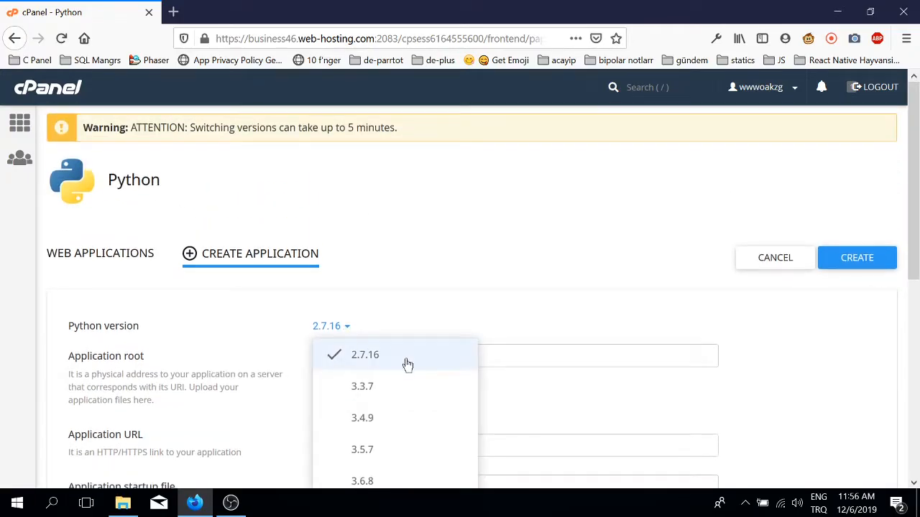
pyautogui.click(362, 480)
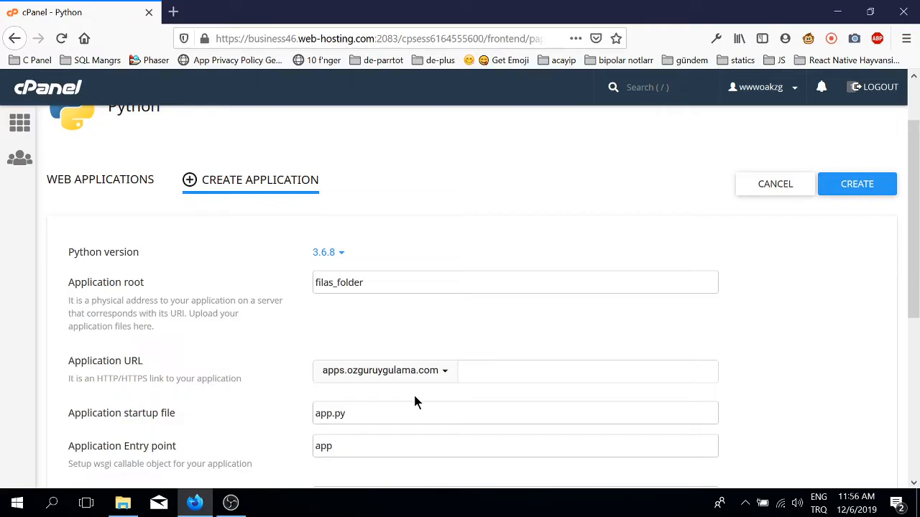
pyautogui.scroll(-3)
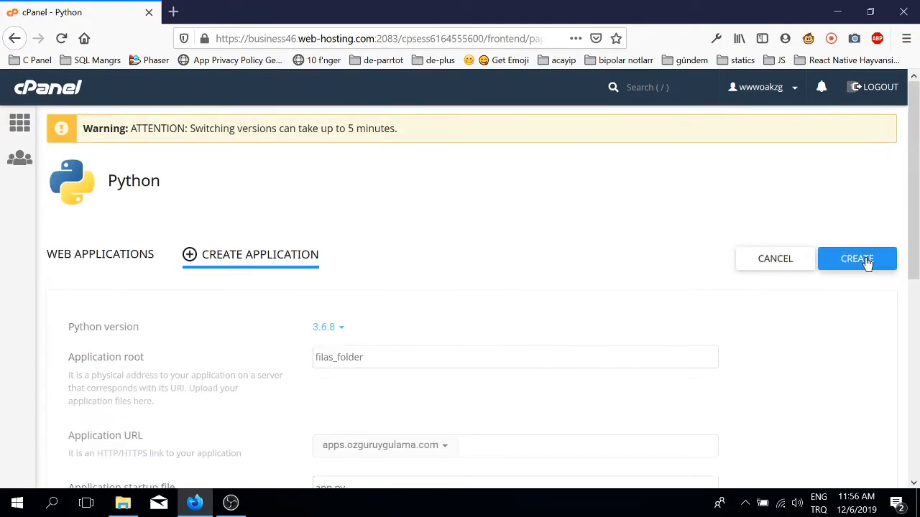
pyautogui.moveTo(857, 268)
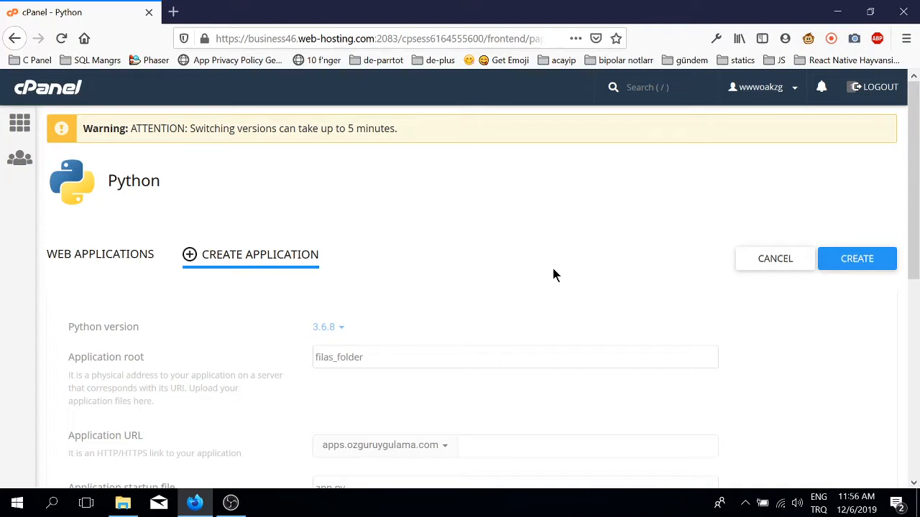
pyautogui.click(856, 258)
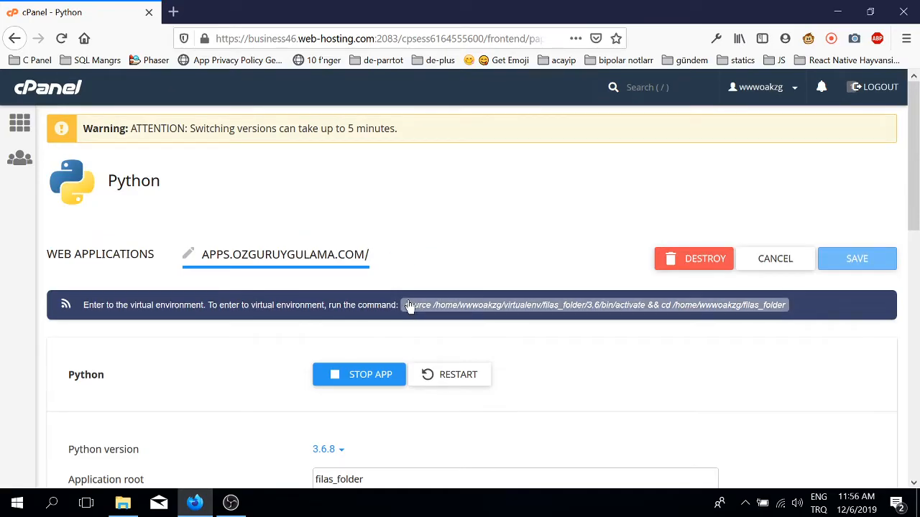
# Copy the virtualenv activation command and reach Advanced tools in a second dashboard tab.
pyautogui.doubleClick(416, 304)
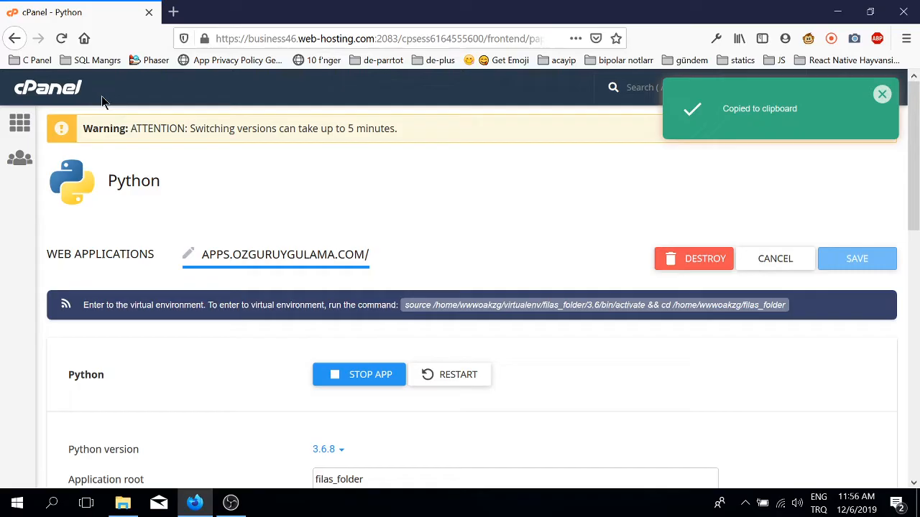
pyautogui.click(173, 11)
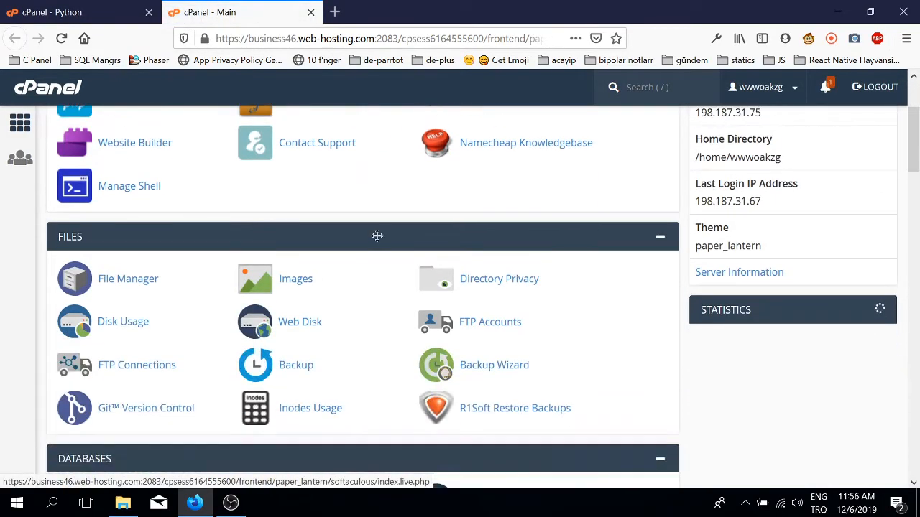
pyautogui.scroll(-3)
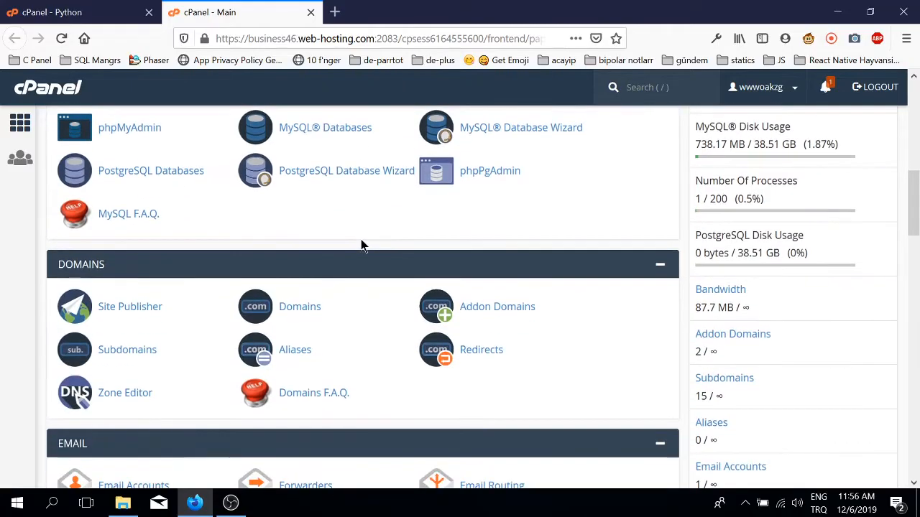
pyautogui.scroll(-3)
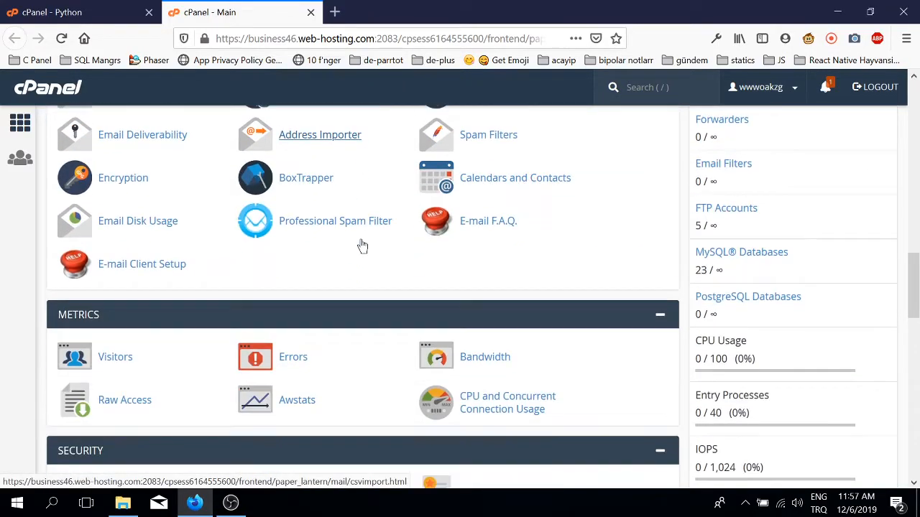
pyautogui.scroll(-3)
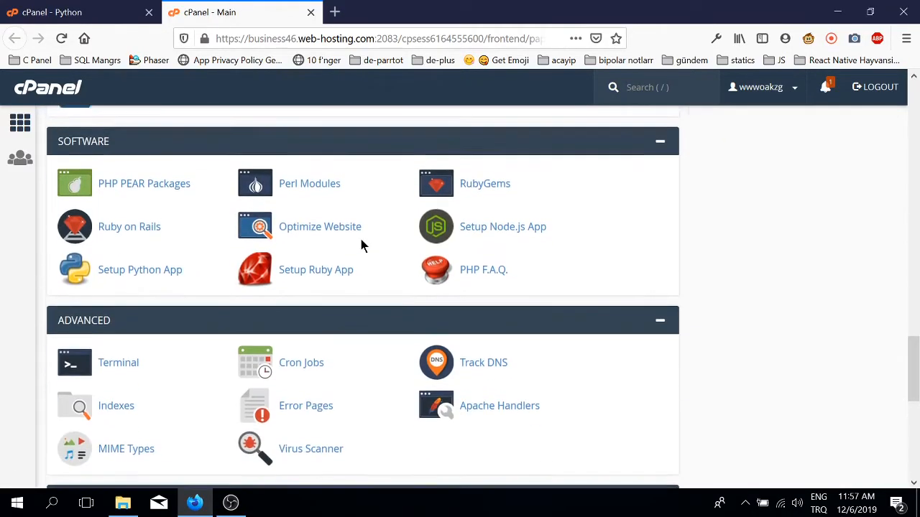
# In Terminal, activate the virtualenv in filas_folder and run ls -lart.
pyautogui.click(118, 362)
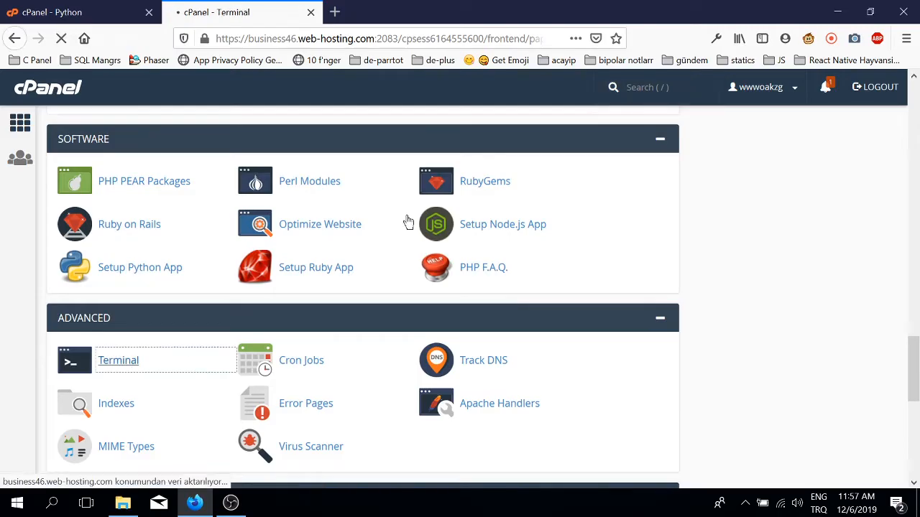
pyautogui.click(117, 359)
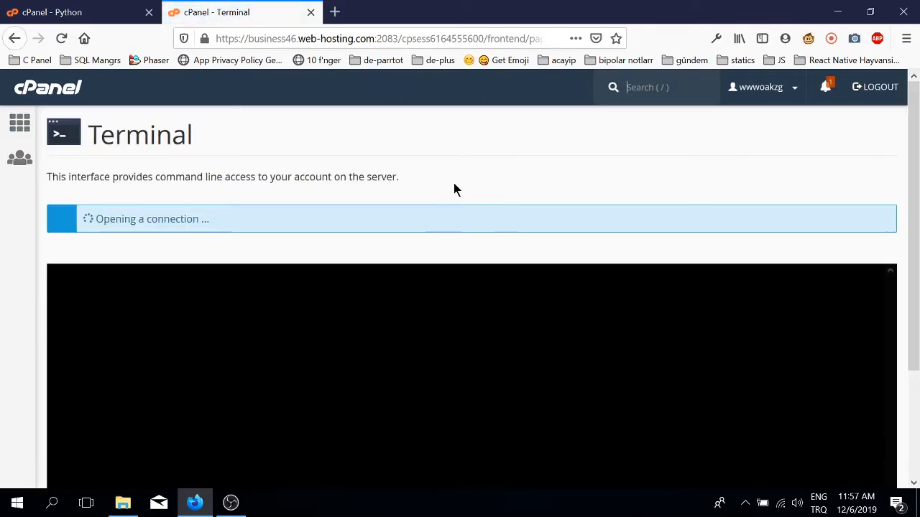
pyautogui.rightClick(193, 293)
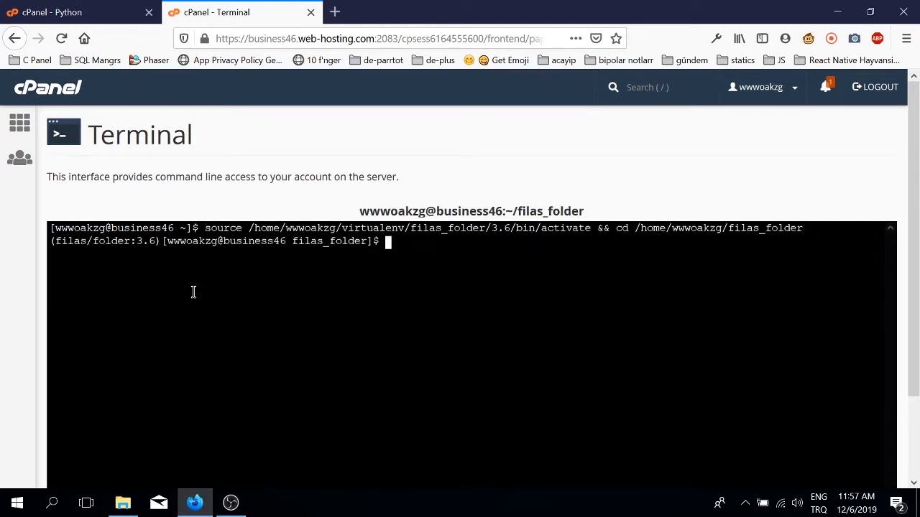
pyautogui.scroll(-3)
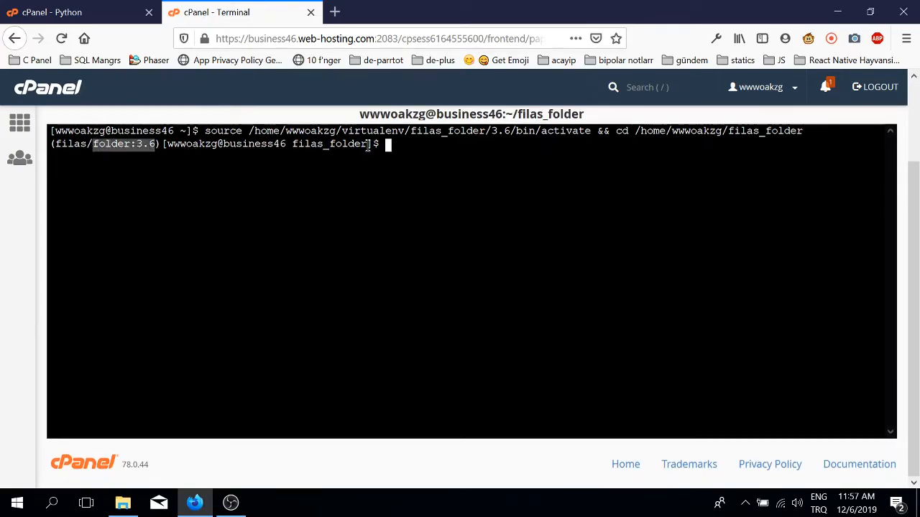
pyautogui.write('l')
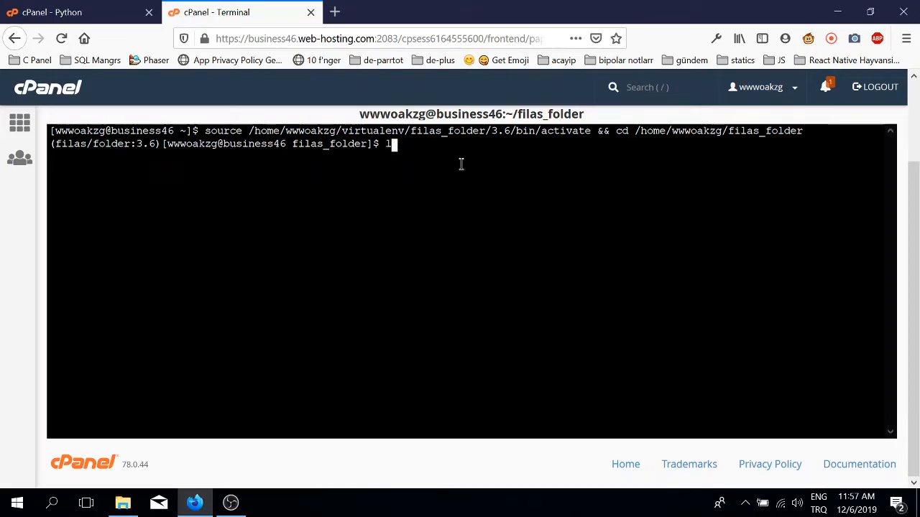
pyautogui.write('s -lart')
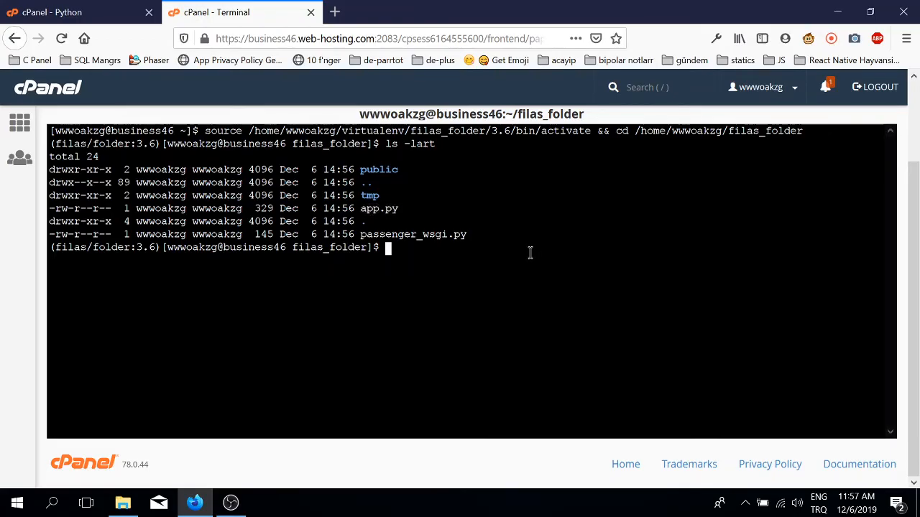
# Run pip freeze, then start typing pip install flask.
pyautogui.write('pip freeze')
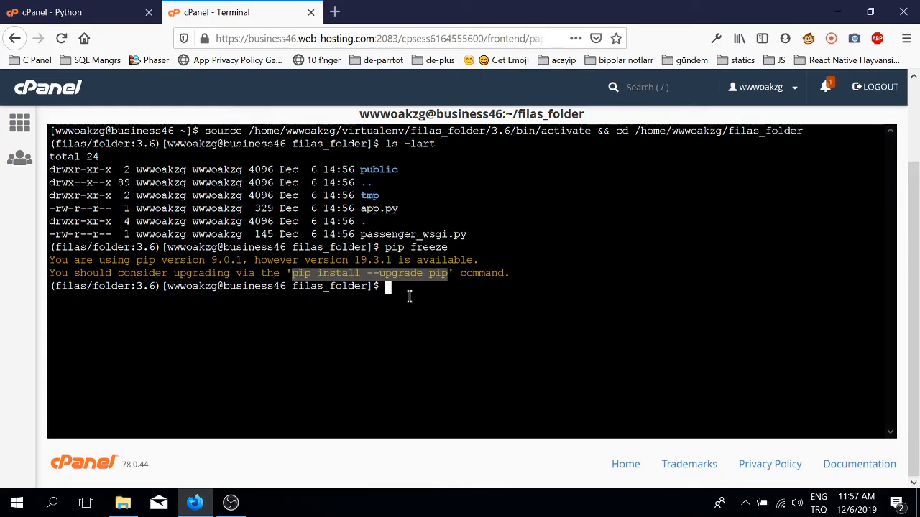
pyautogui.moveTo(419, 301)
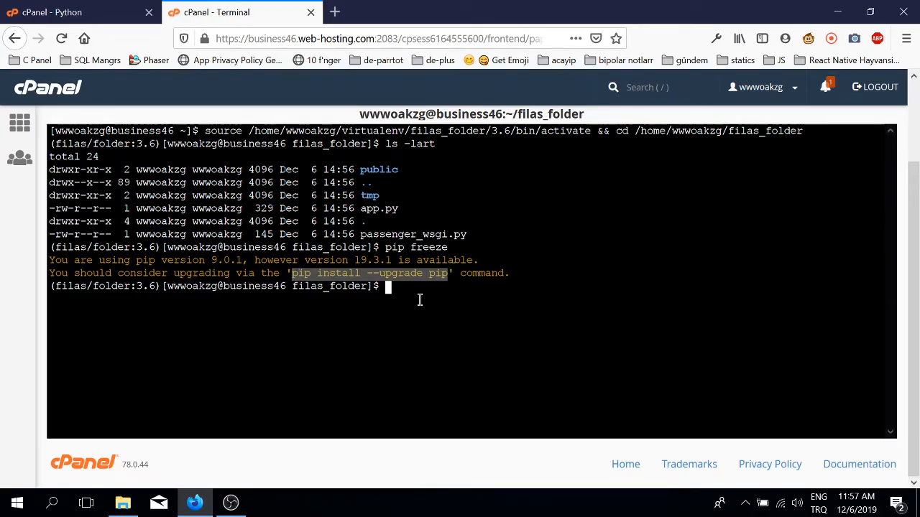
pyautogui.write('pip')
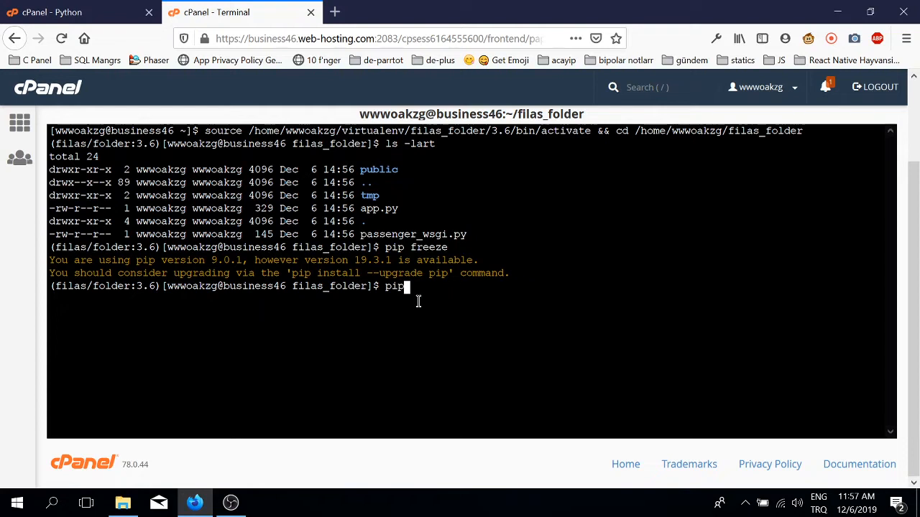
pyautogui.write('i')
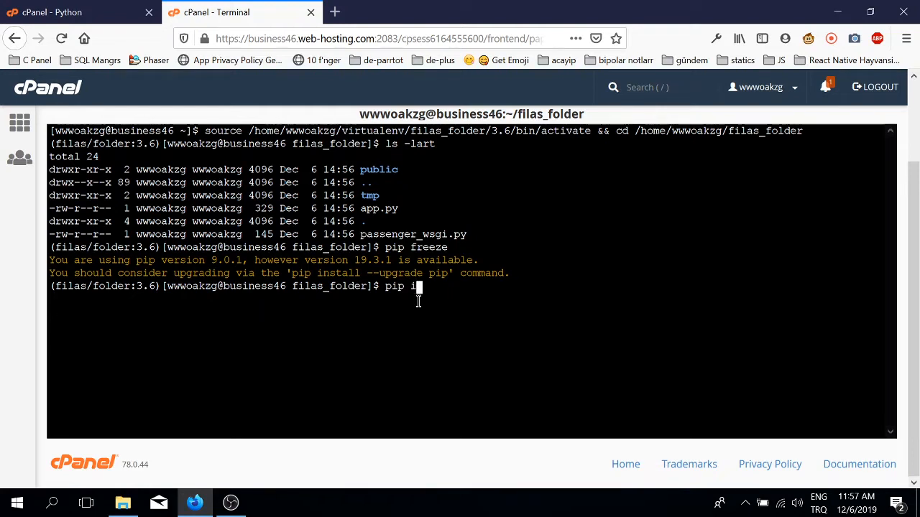
pyautogui.write('nstall fl')
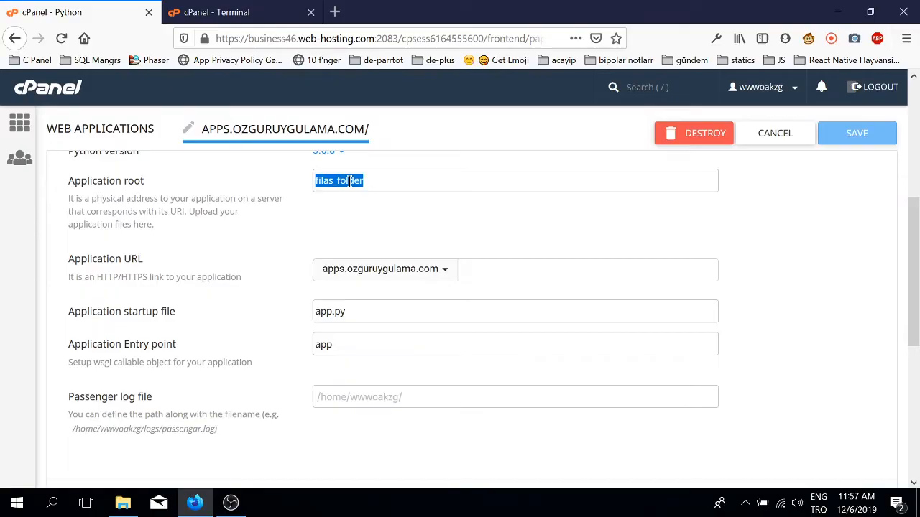
# From File Manager, select app.py in filas_folder and request to edit it.
pyautogui.click(856, 132)
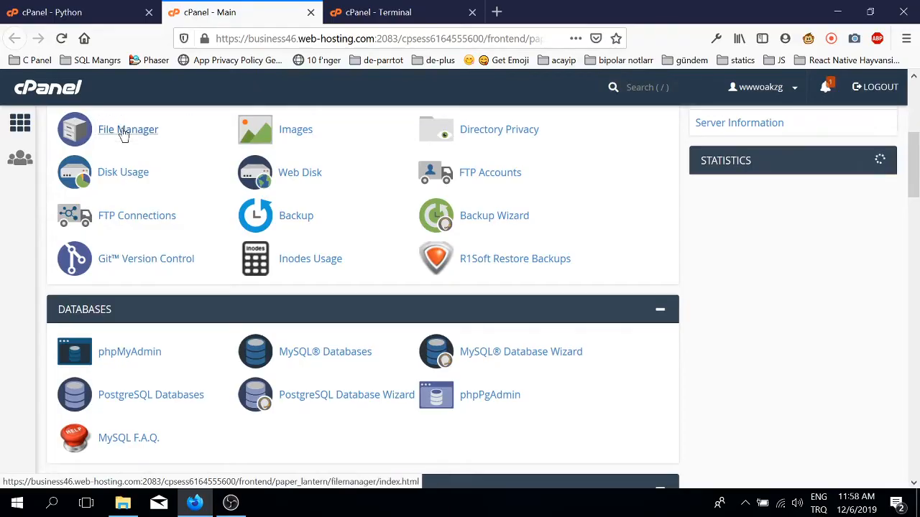
pyautogui.click(128, 129)
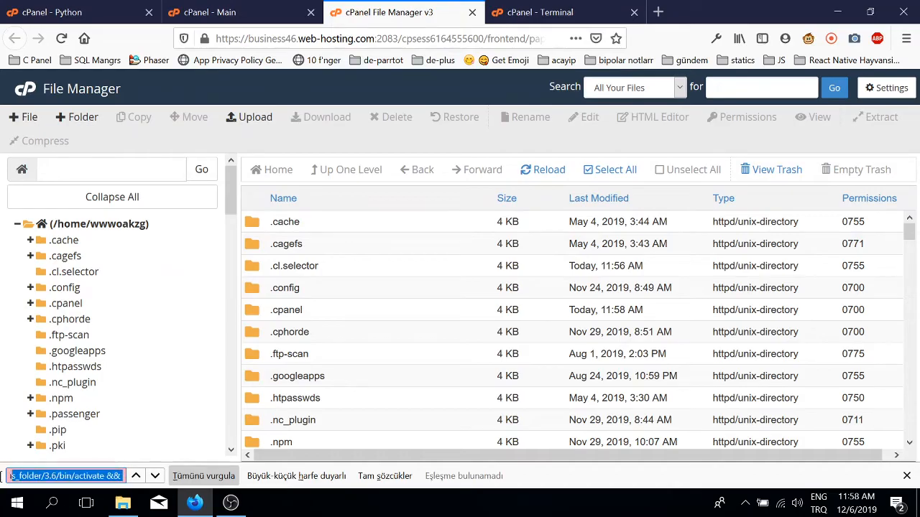
pyautogui.click(77, 305)
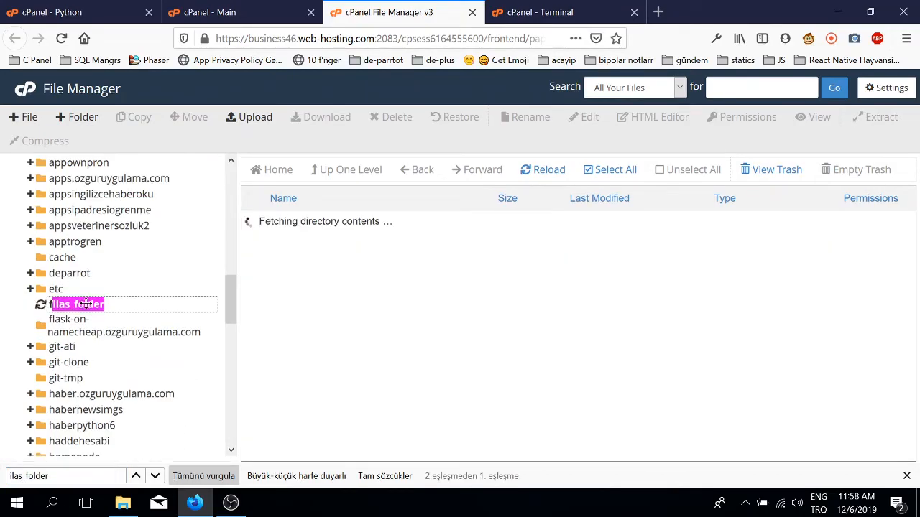
pyautogui.click(76, 305)
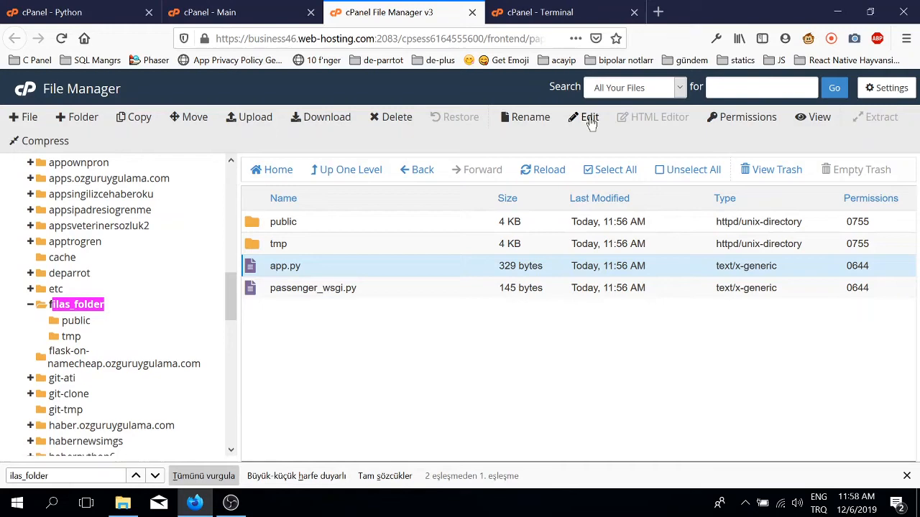
pyautogui.click(589, 116)
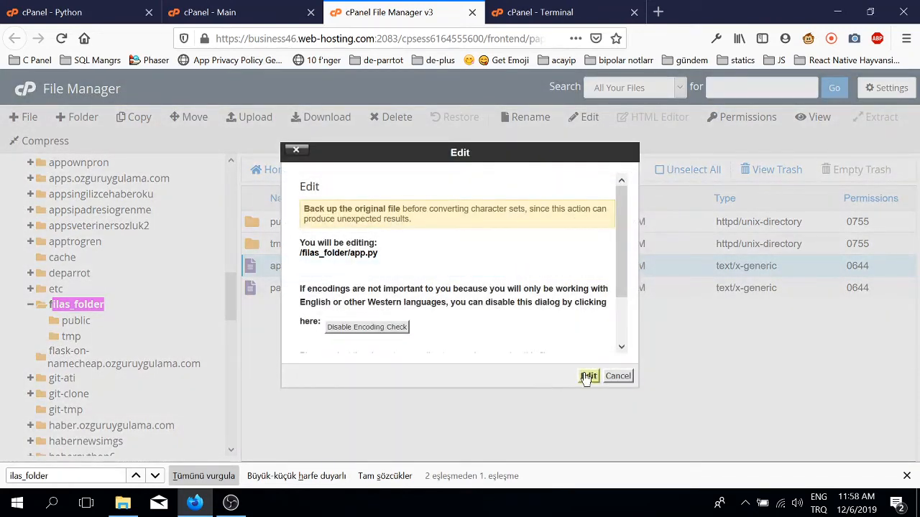
# Confirm the editor for app.py and begin the line 'from flask i'.
pyautogui.click(588, 377)
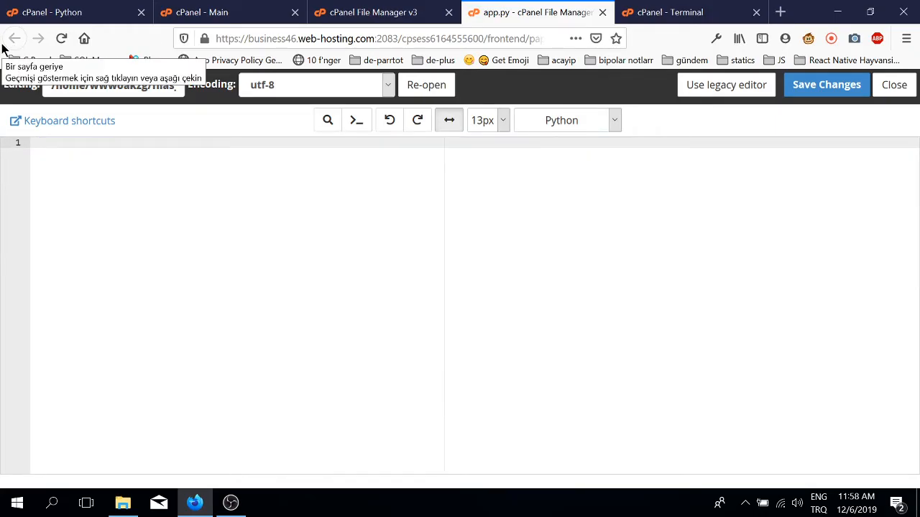
pyautogui.write('from flask i')
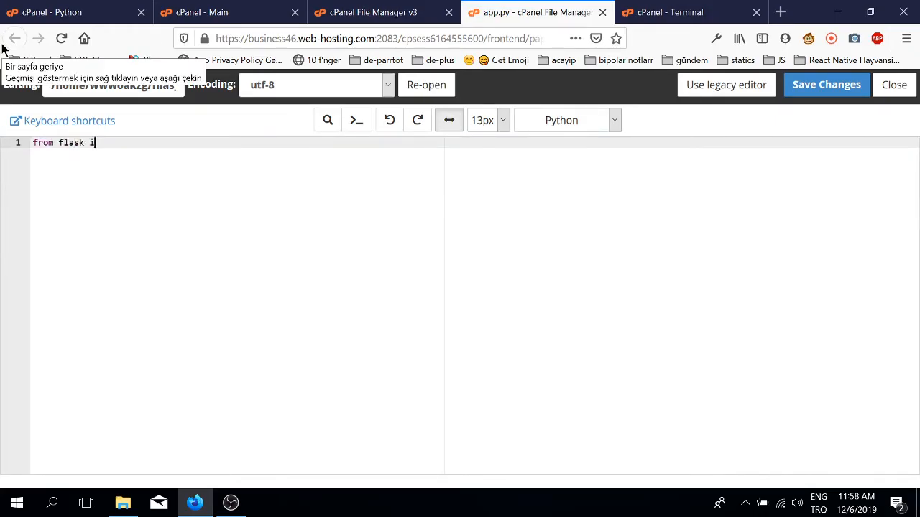
# Finish 'from flask import Flask' and define app = Flask().
pyautogui.write('mport')
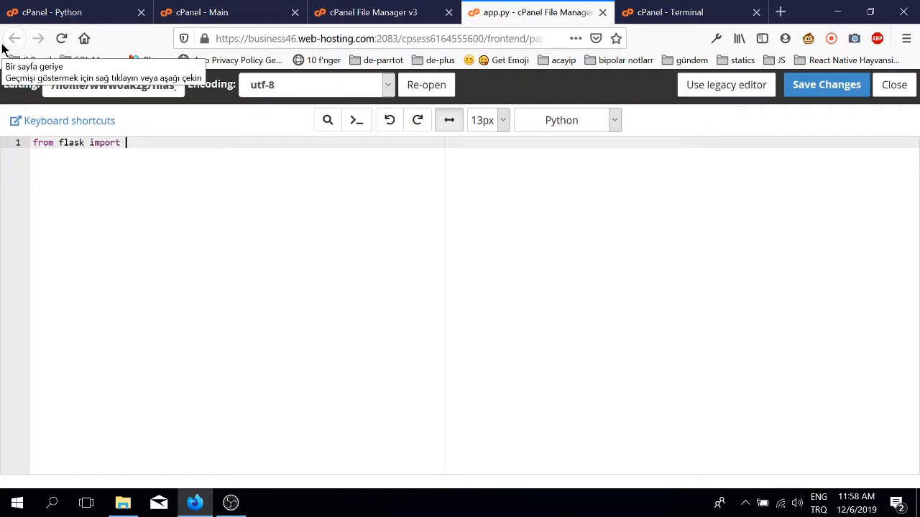
pyautogui.write('Flask')
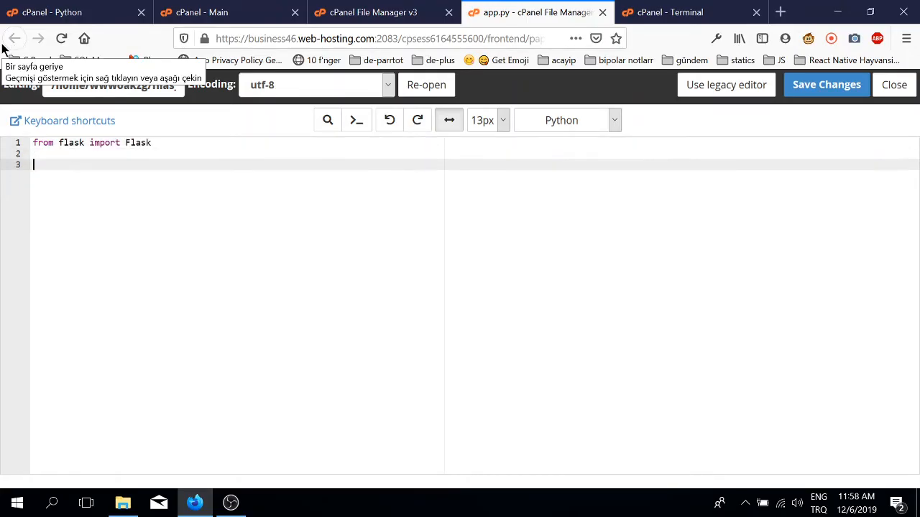
pyautogui.write('app = F')
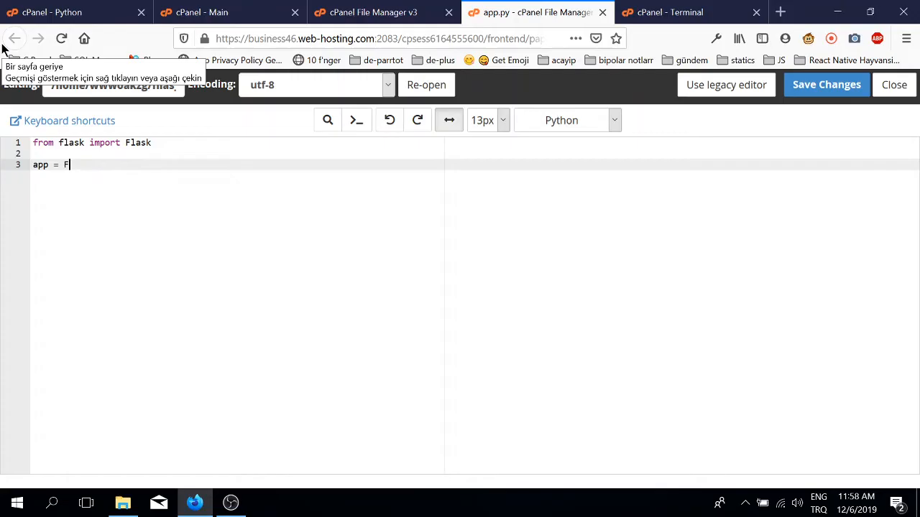
pyautogui.write('lask()')
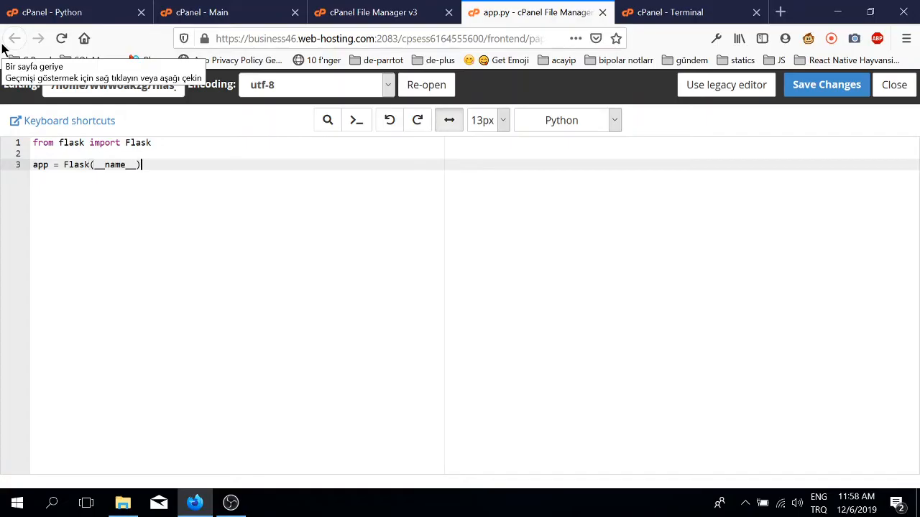
pyautogui.press('Enter')
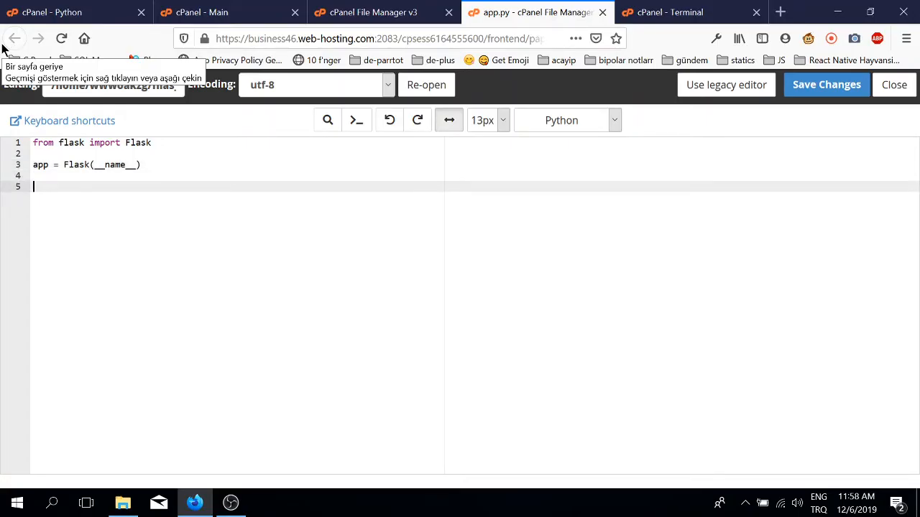
pyautogui.write('@app.route')
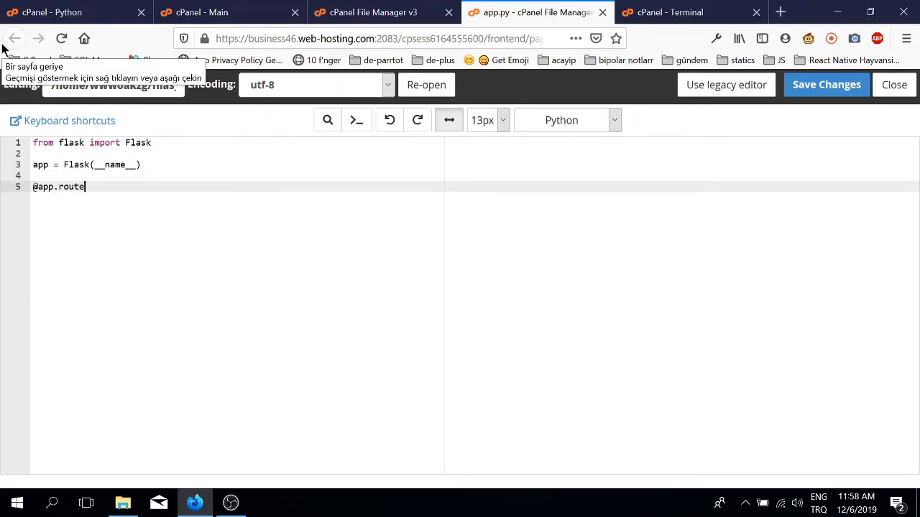
pyautogui.write('()')
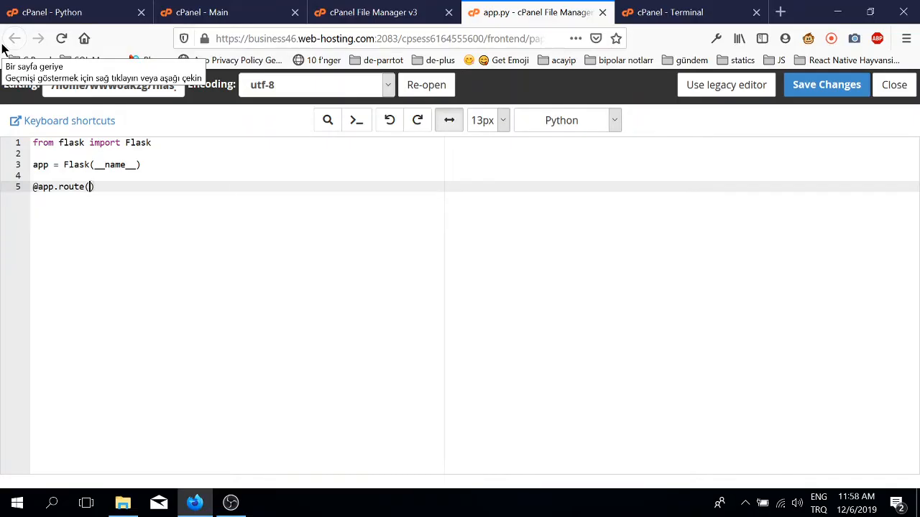
pyautogui.write('"/"')
pyautogui.write('def')
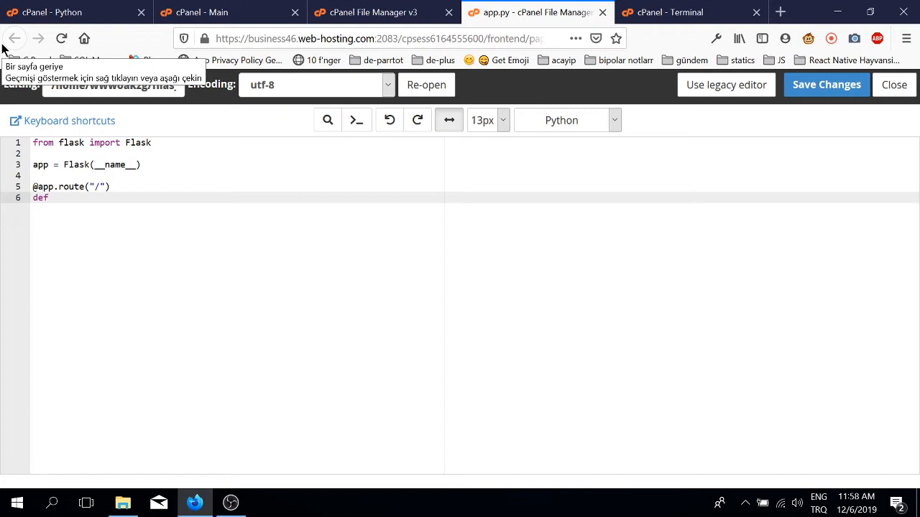
pyautogui.write('main_():')
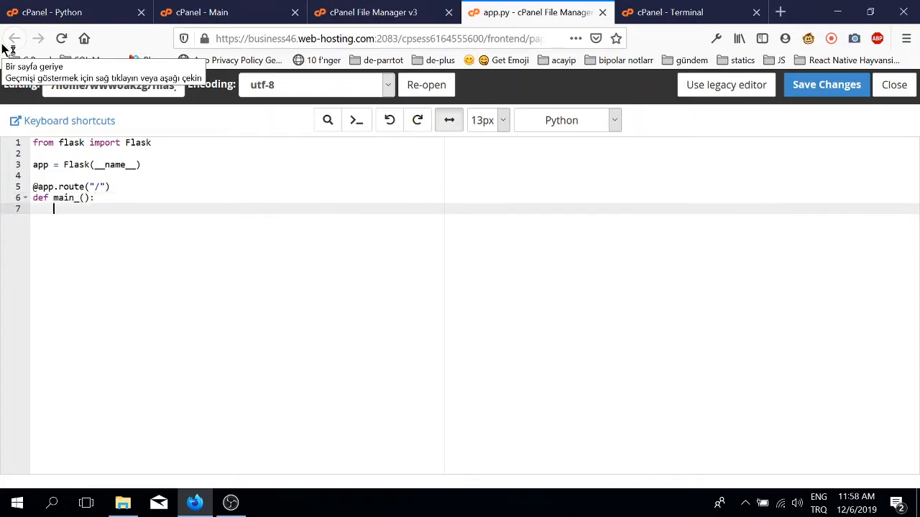
pyautogui.write('return')
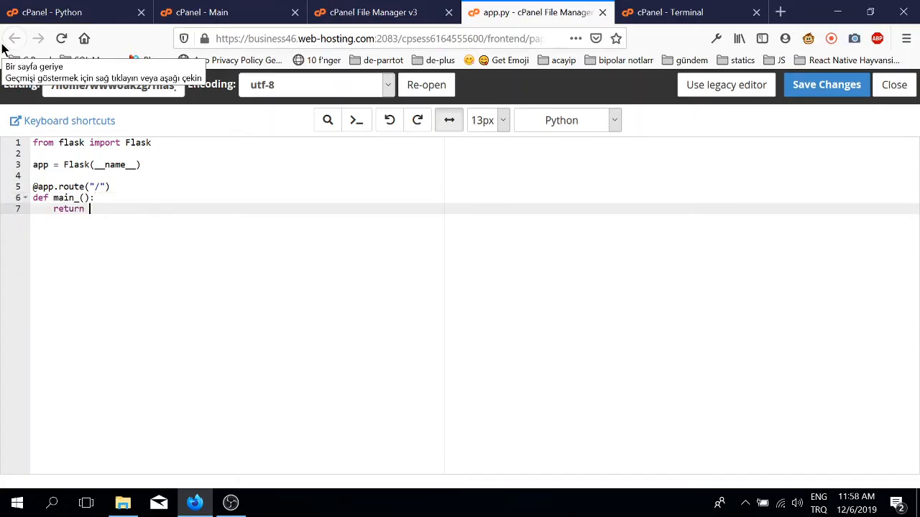
pyautogui.write('"fil')
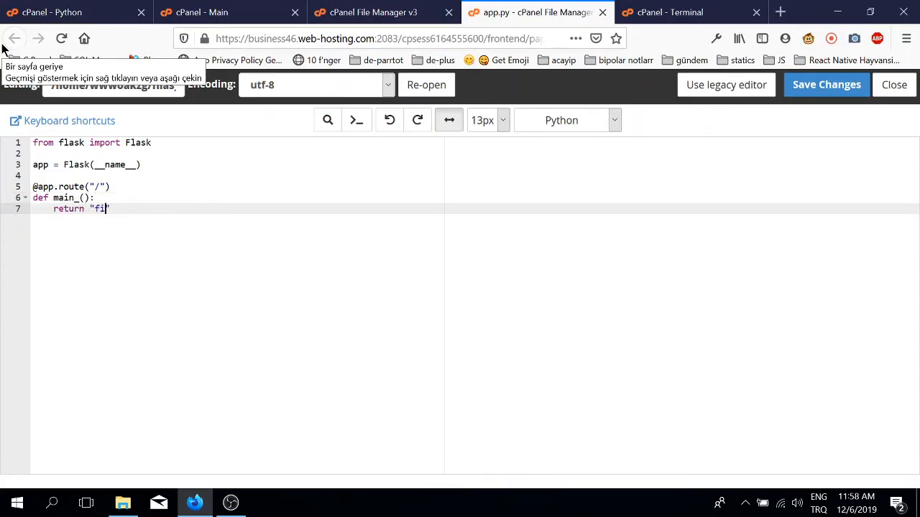
pyautogui.write('lask')
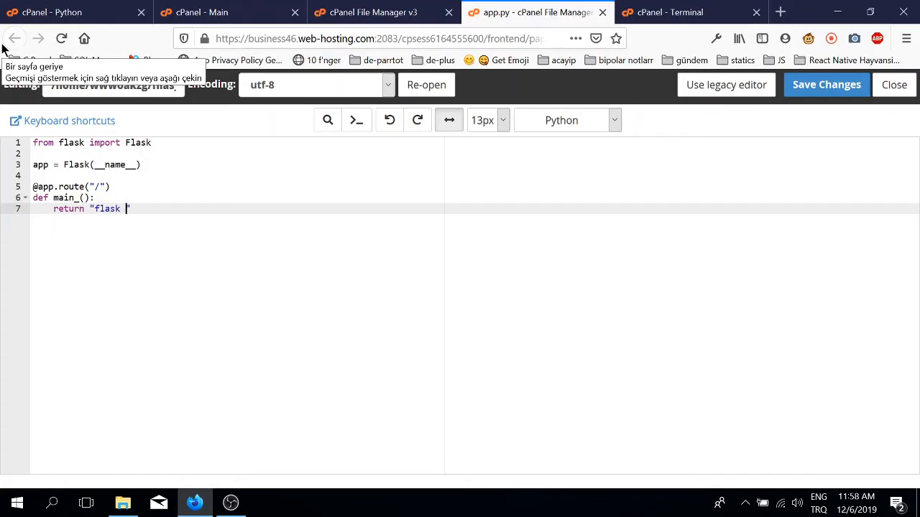
pyautogui.write('is i')
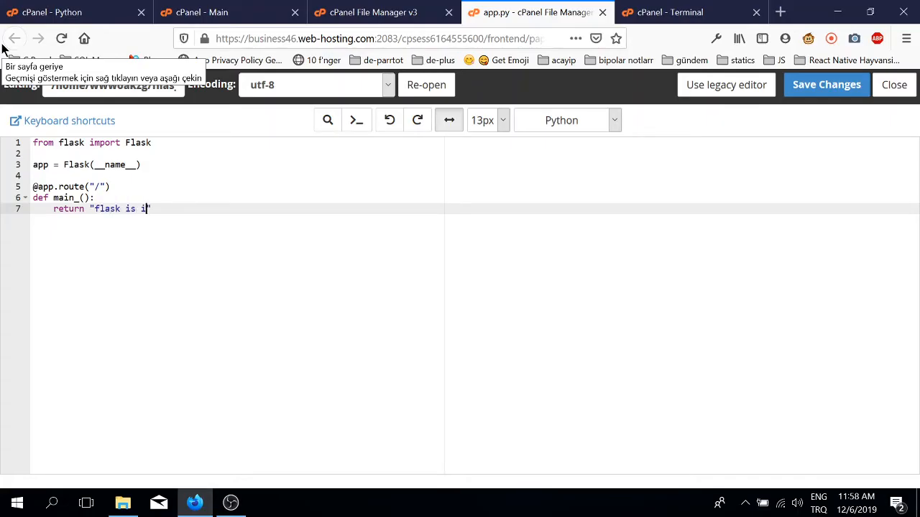
pyautogui.write('nstalled')
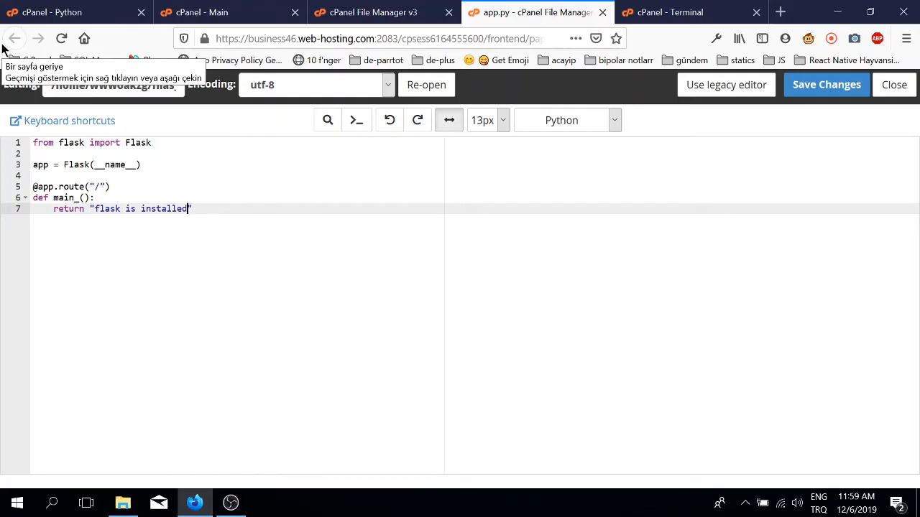
pyautogui.write('/')
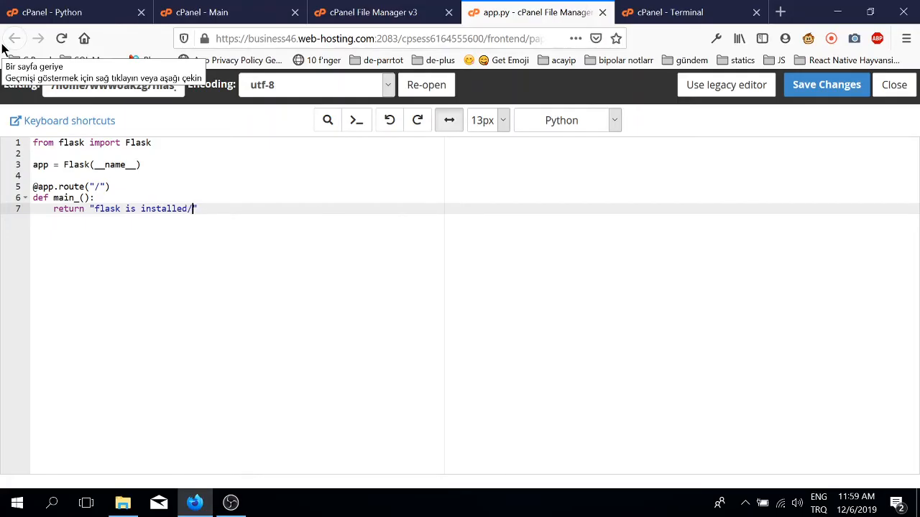
pyautogui.write('running.')
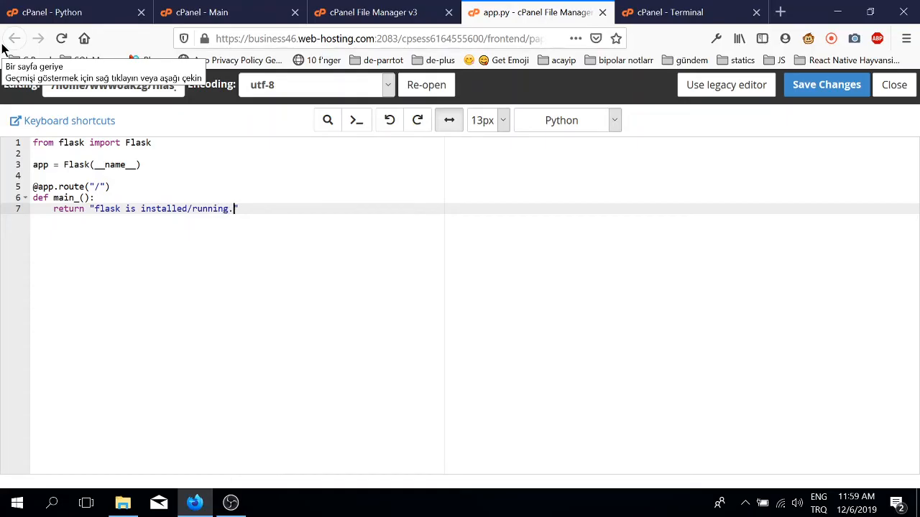
# Write if __name__ == "__main__": app.run(); on the last line.
pyautogui.press('Enter')
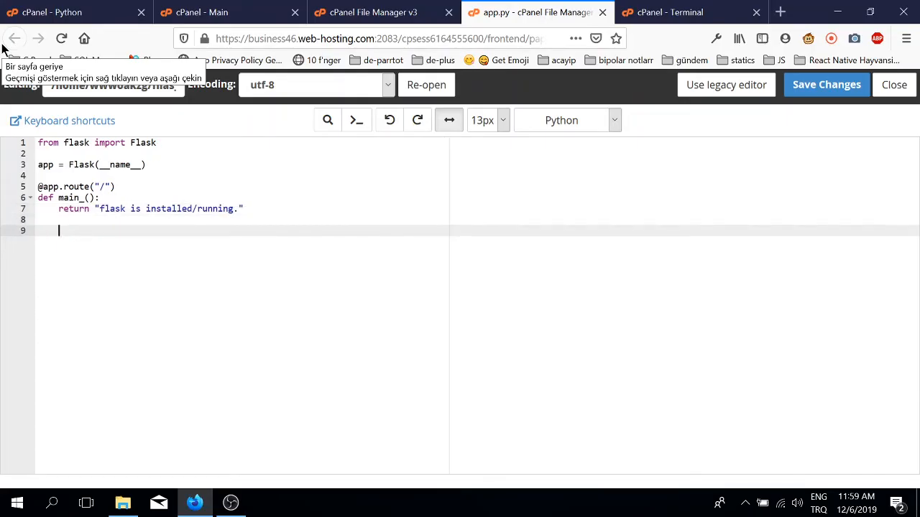
pyautogui.write('if')
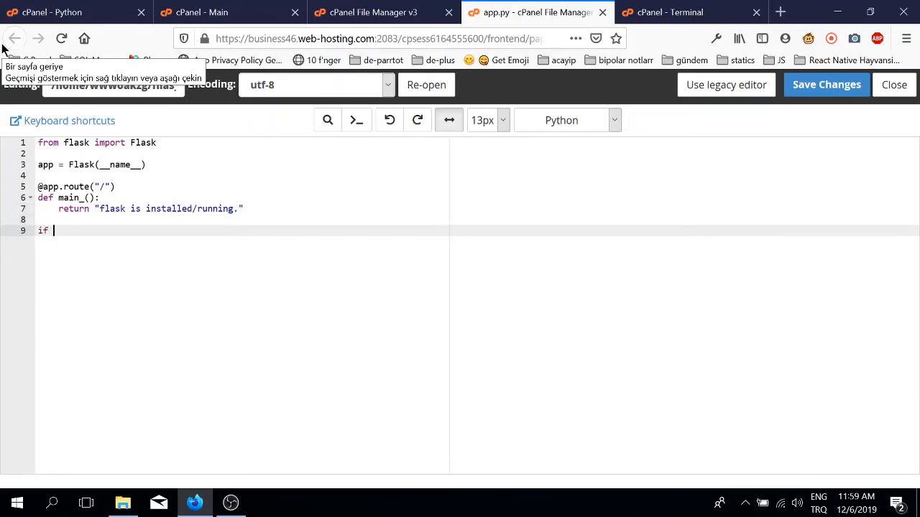
pyautogui.write(';')
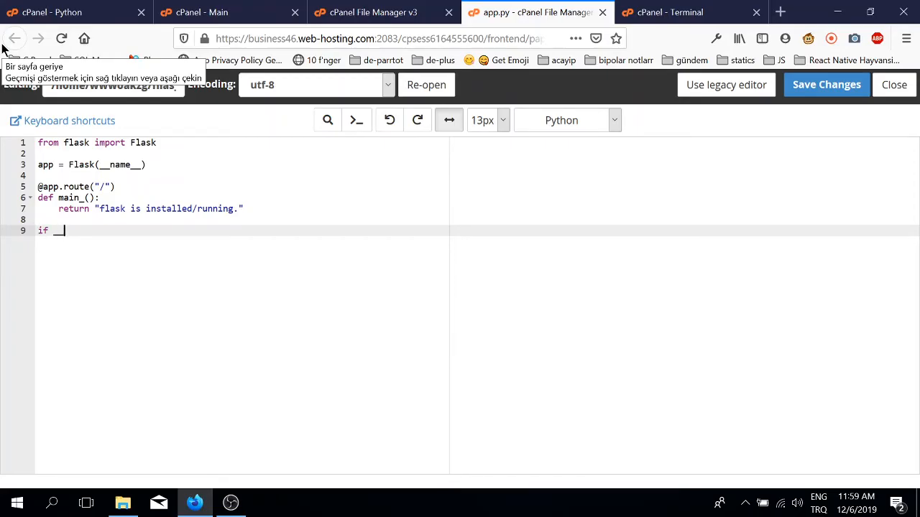
pyautogui.write('__name__ == "')
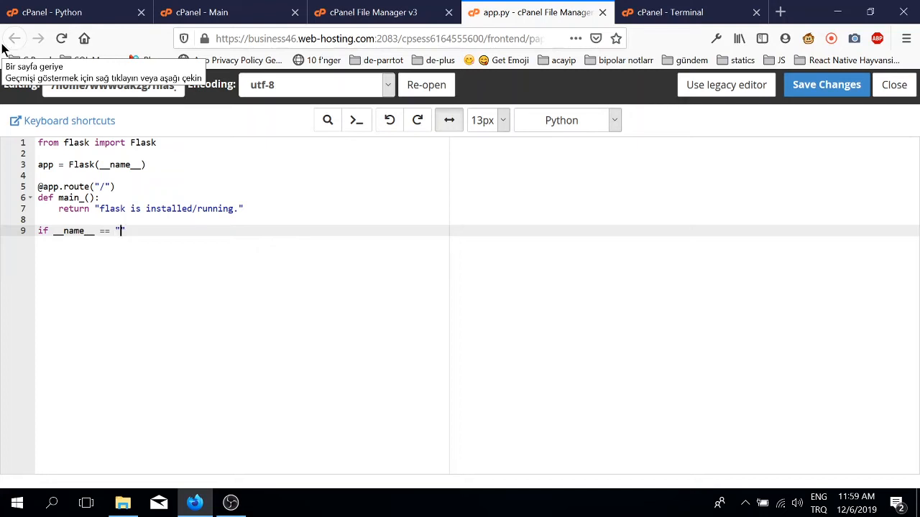
pyautogui.write('__ma')
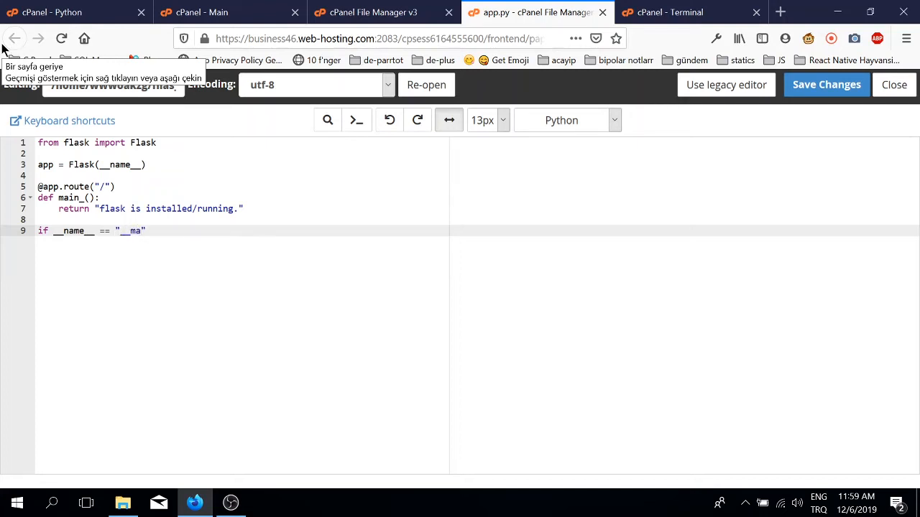
pyautogui.write('in__')
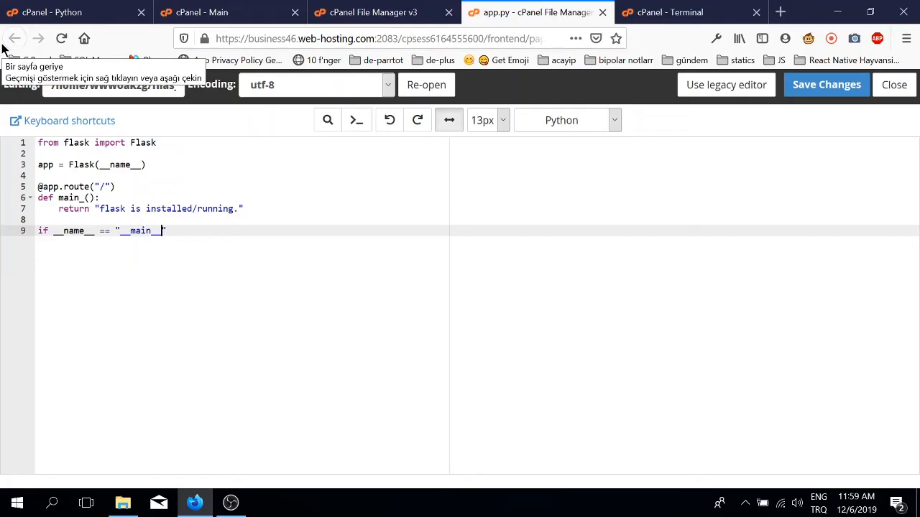
pyautogui.write(': s')
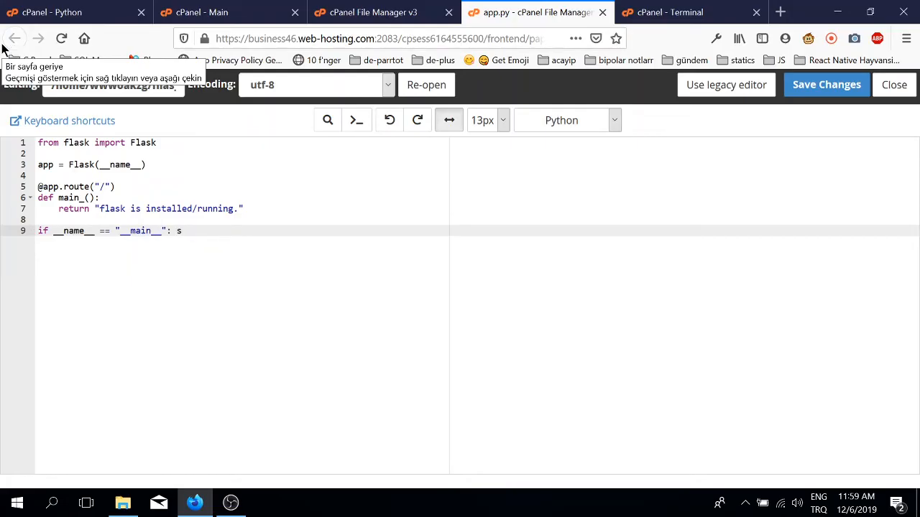
pyautogui.write('app.')
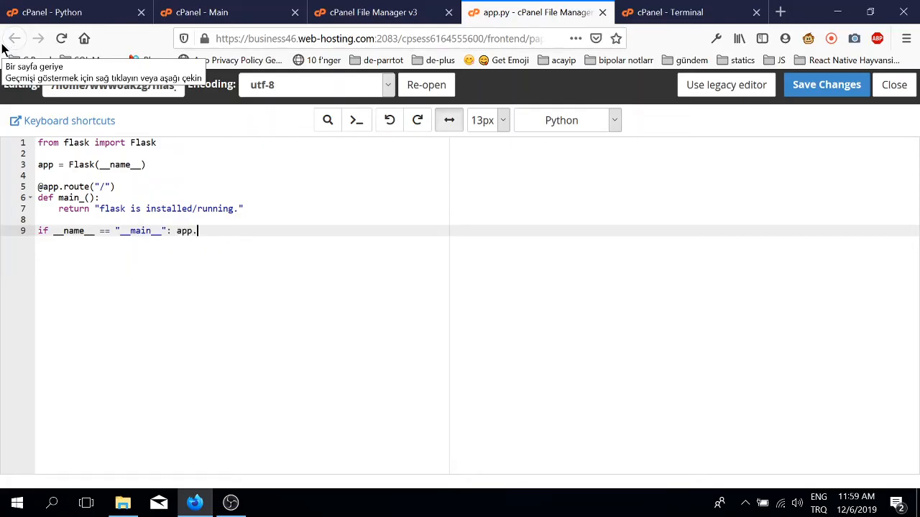
pyautogui.write('run()')
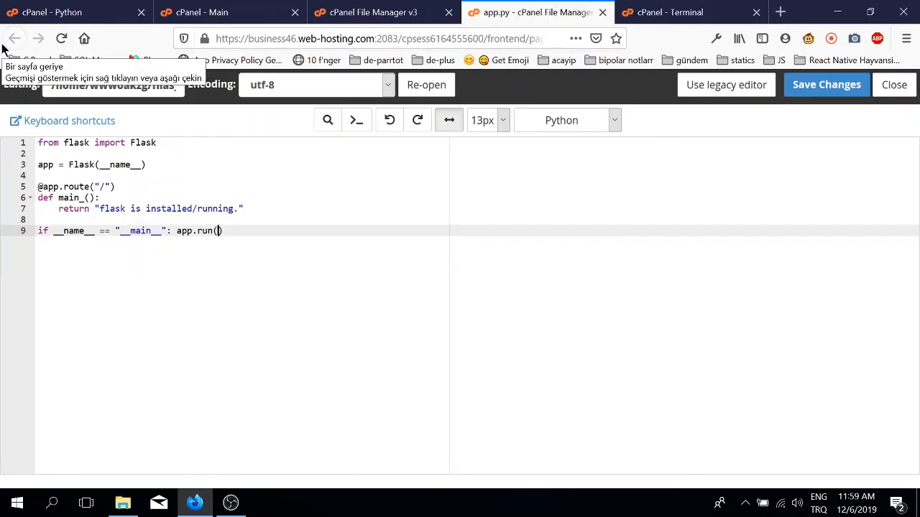
pyautogui.write(';')
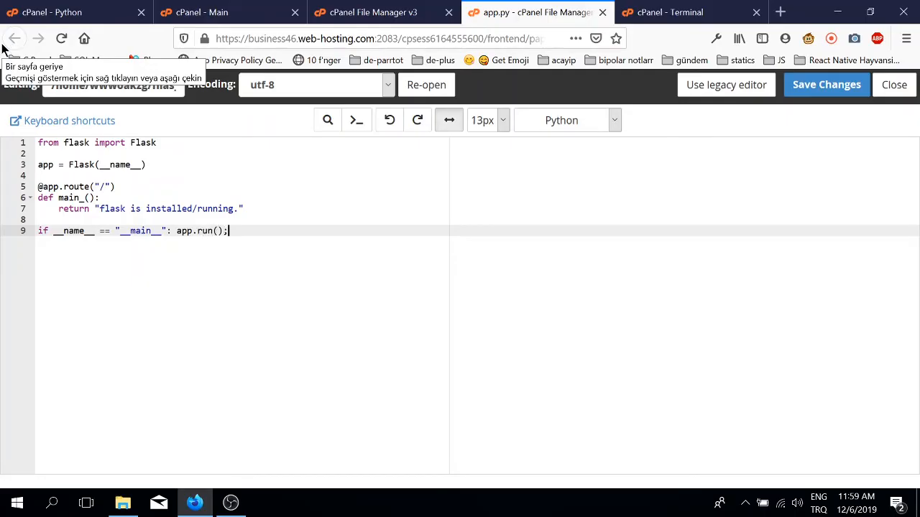
pyautogui.moveTo(526, 231)
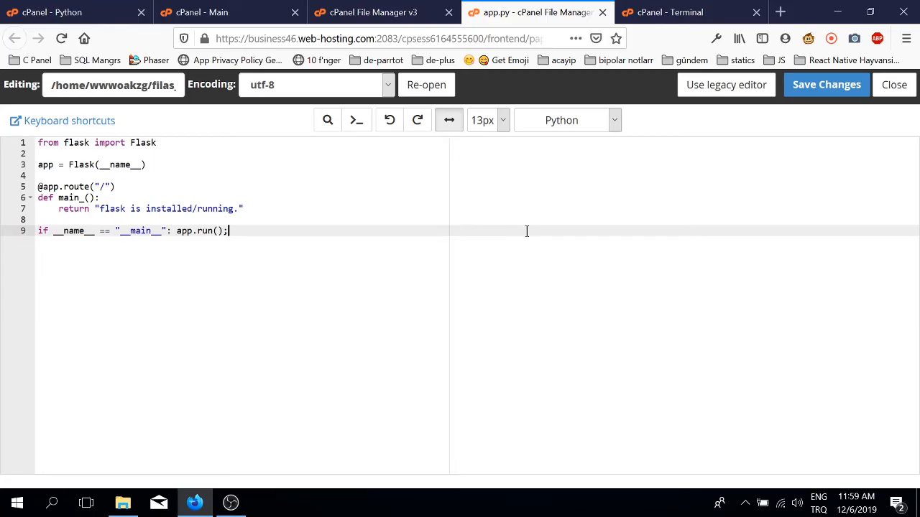
# Open passenger_wsgi.py in the editor and touch the application line.
pyautogui.click(826, 84)
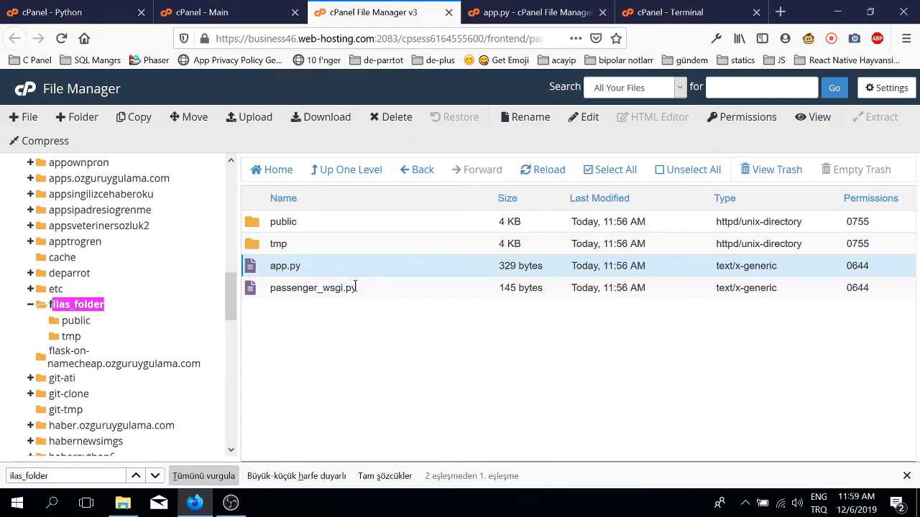
pyautogui.click(590, 116)
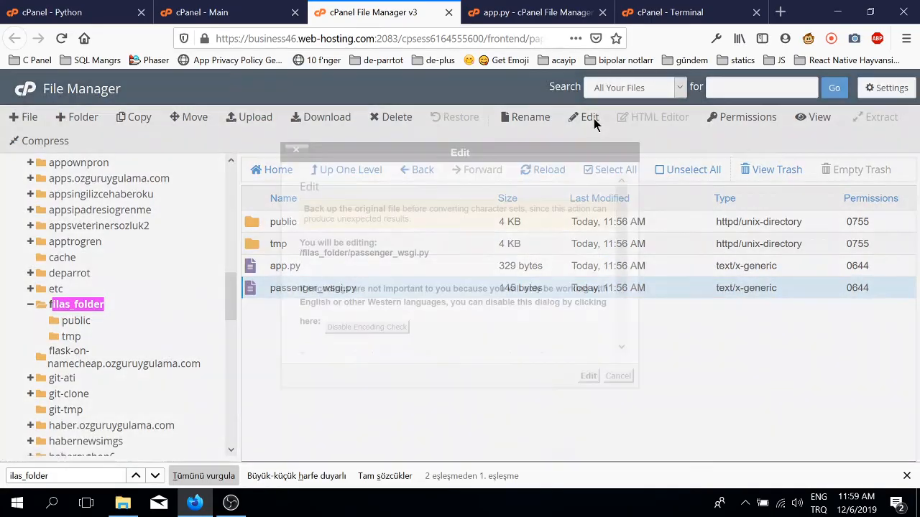
pyautogui.click(587, 377)
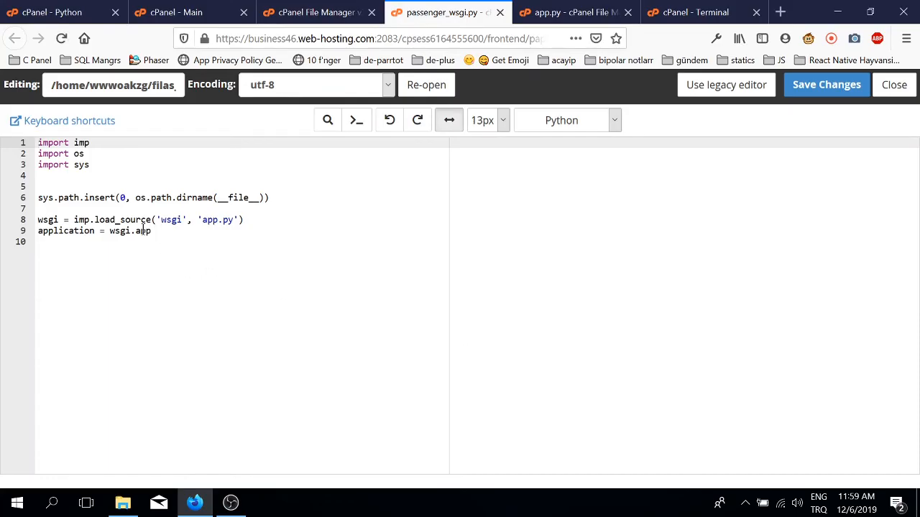
pyautogui.write('l')
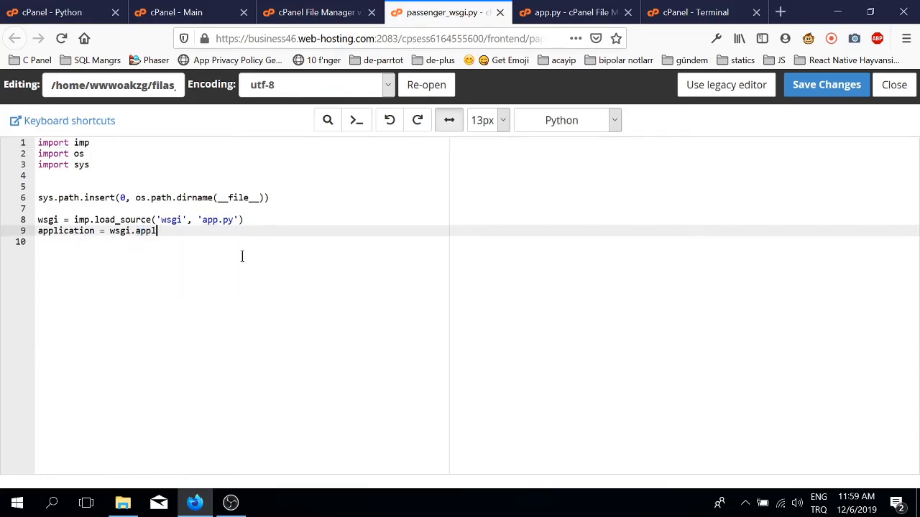
pyautogui.write('ication')
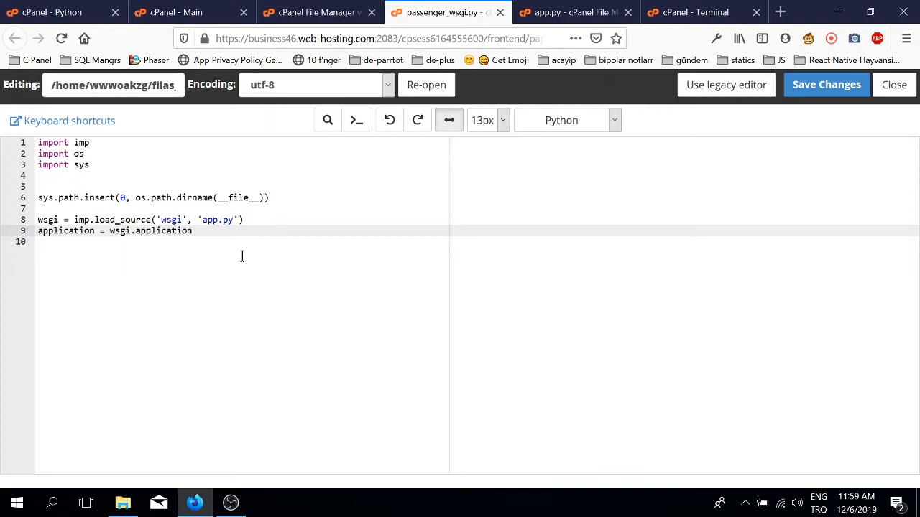
# Undo the edit, save passenger_wsgi.py unchanged and return to the Python app tab.
pyautogui.press('BackSpace')
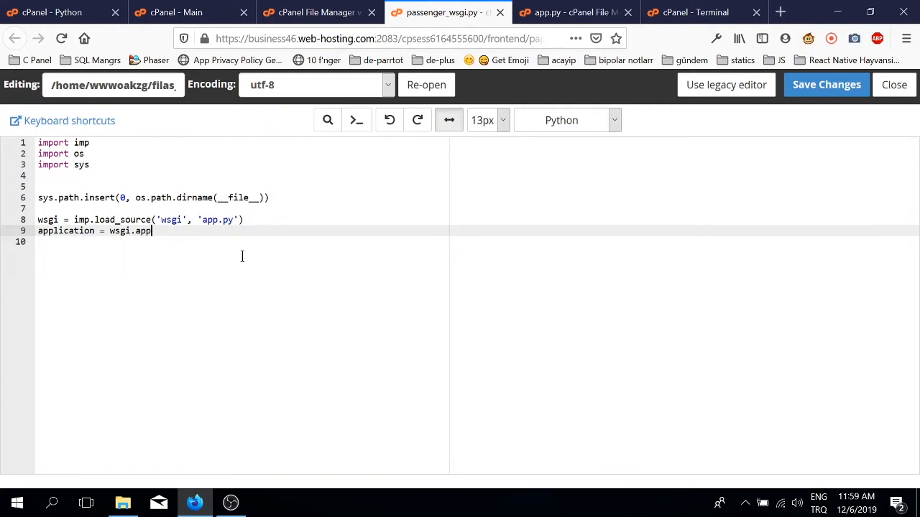
pyautogui.moveTo(305, 227)
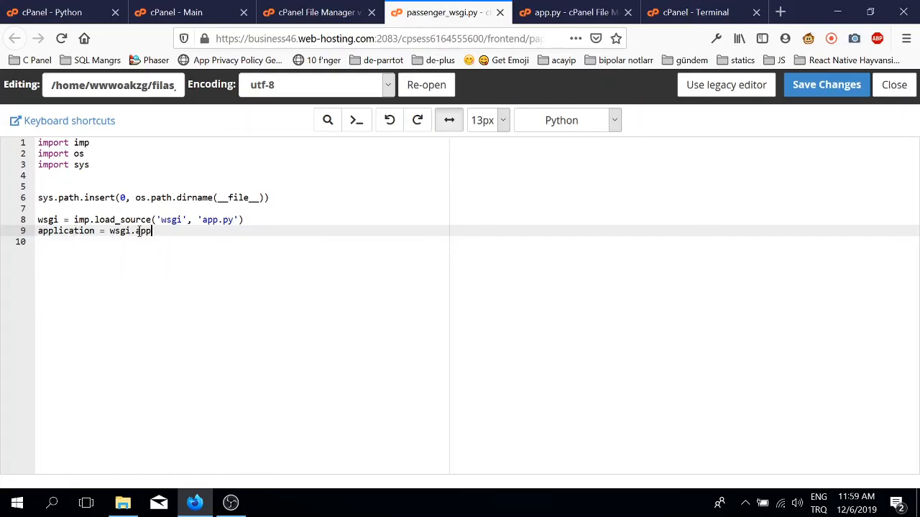
pyautogui.click(825, 83)
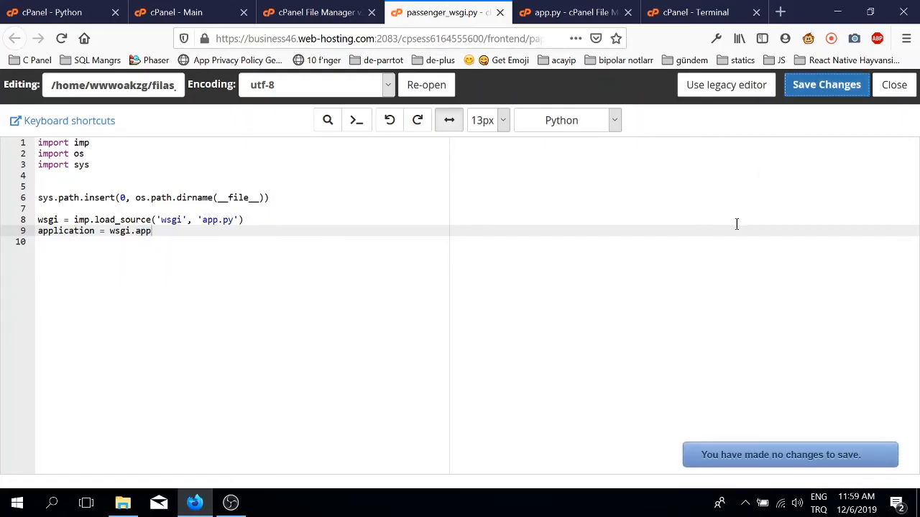
pyautogui.click(316, 12)
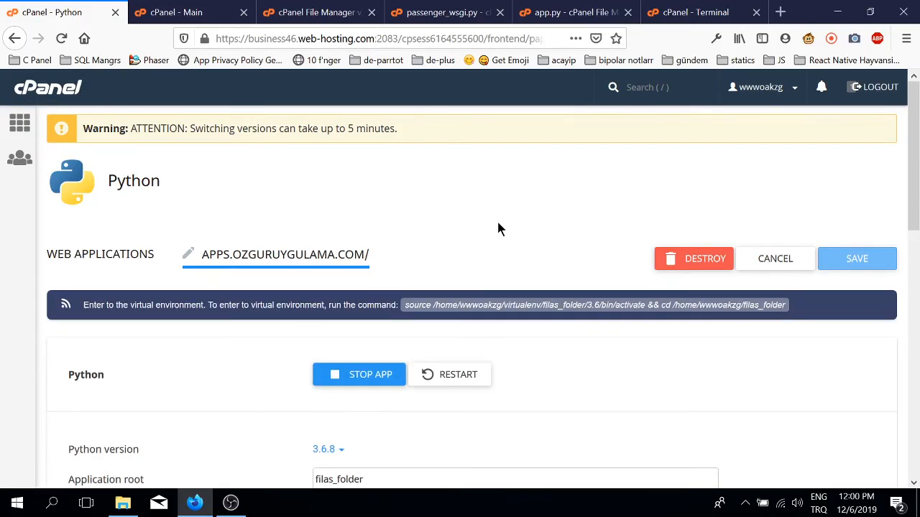
# Scroll through the Python app settings showing filas_folder root, apps.ozguruygulama.com URL and app.py startup file.
pyautogui.scroll(-3)
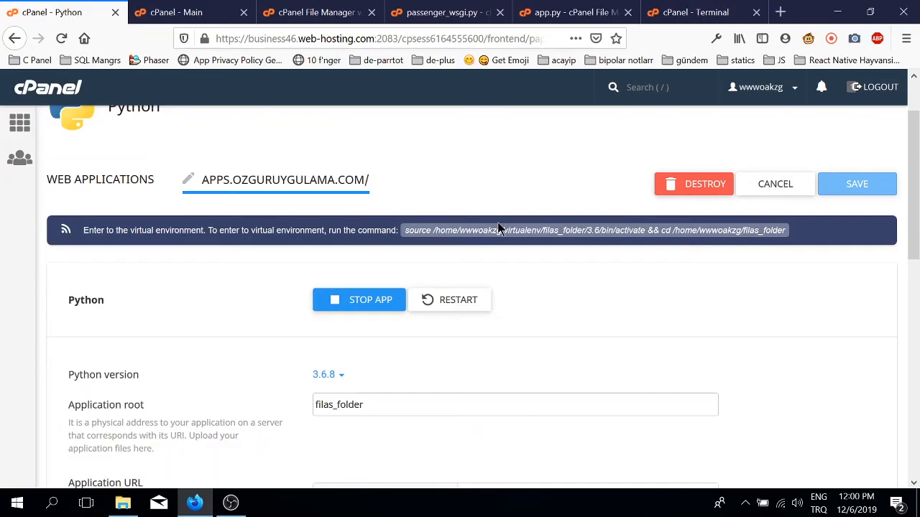
pyautogui.scroll(-3)
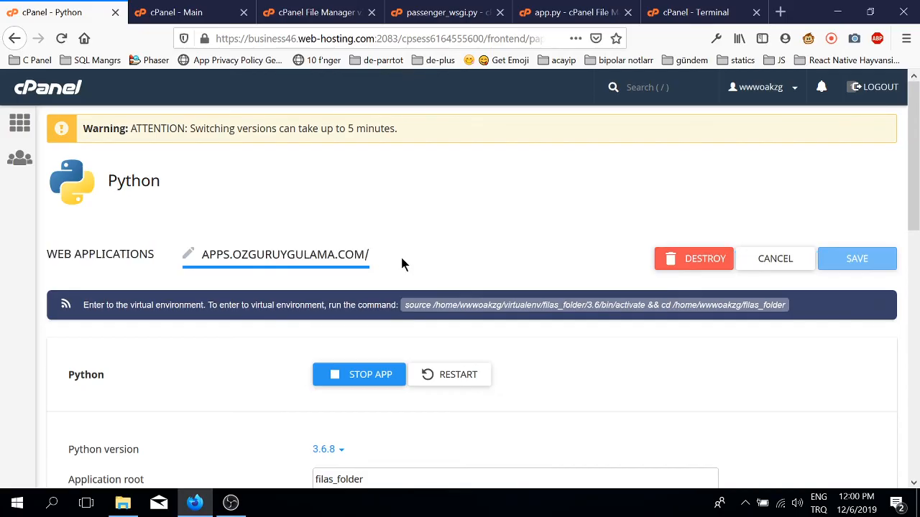
pyautogui.moveTo(223, 261)
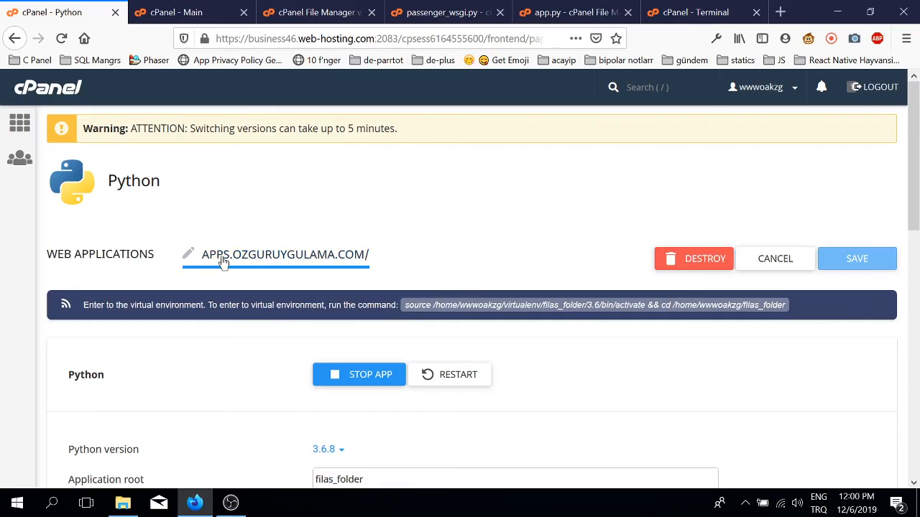
pyautogui.scroll(-3)
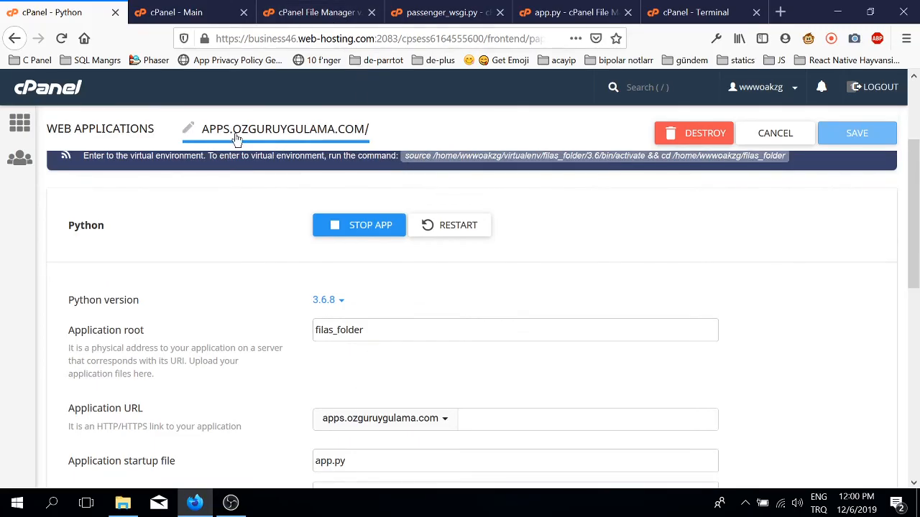
pyautogui.moveTo(211, 138)
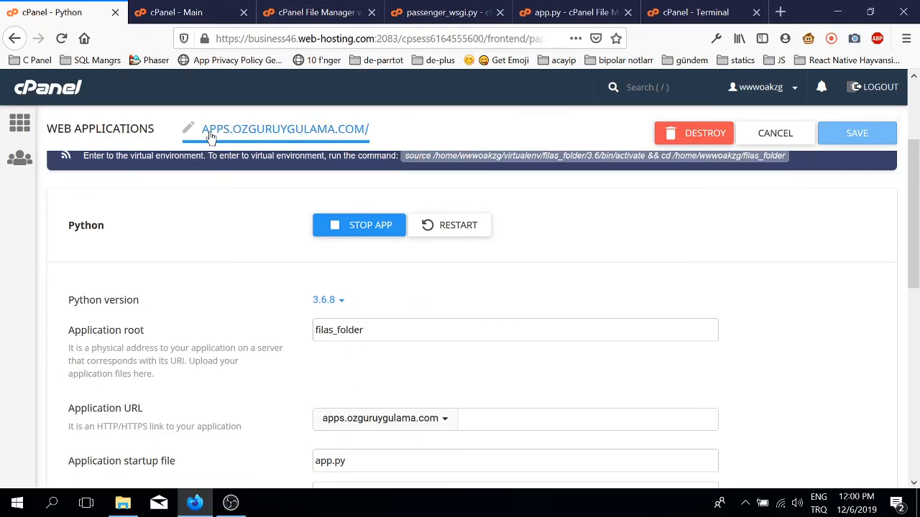